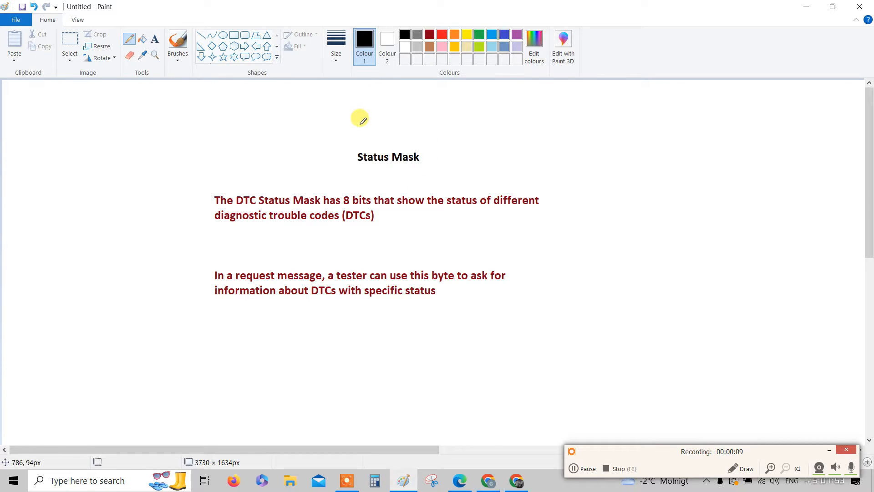
mouse_move(432, 156)
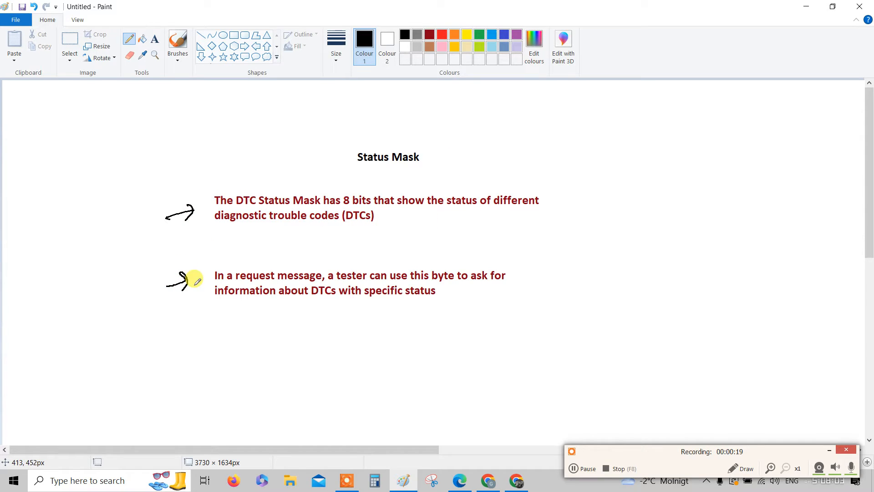
mouse_move(542, 159)
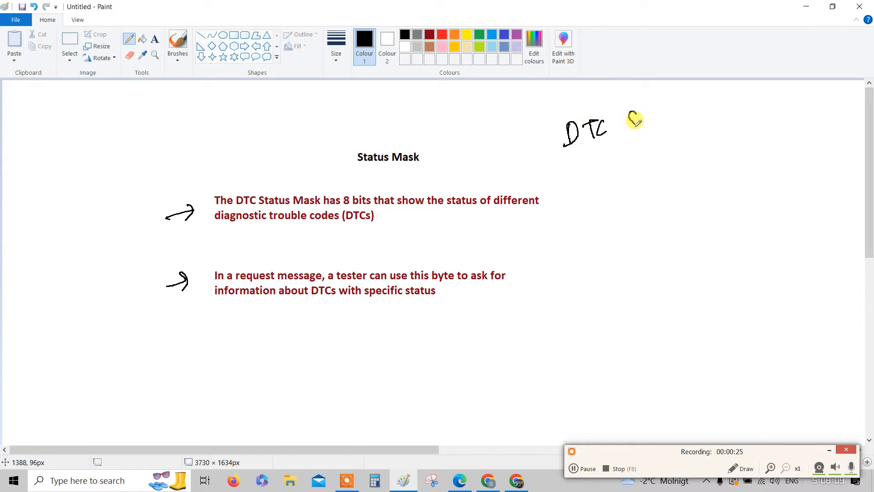
Handwrite and underline 'DTC Status', write 'DTC' and '=' below, and start a car sketch
left_click_drag(625, 117, 694, 128)
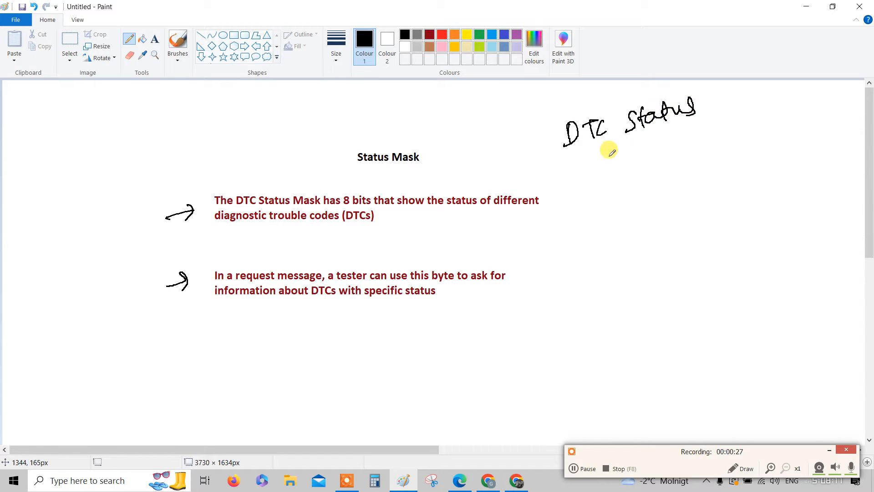
left_click_drag(580, 152, 647, 149)
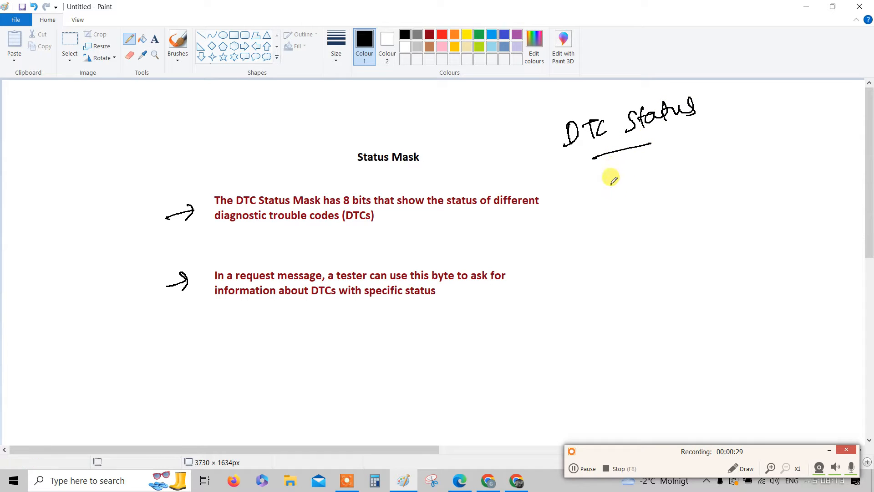
left_click_drag(608, 179, 658, 201)
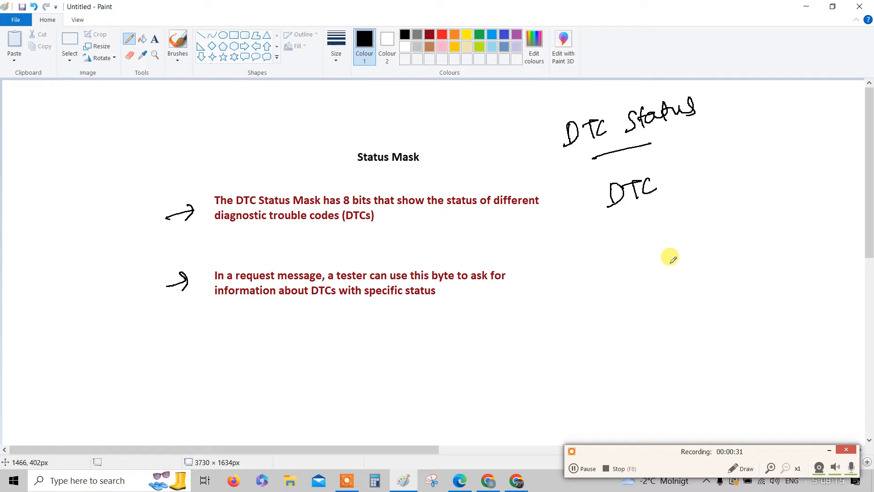
mouse_move(632, 223)
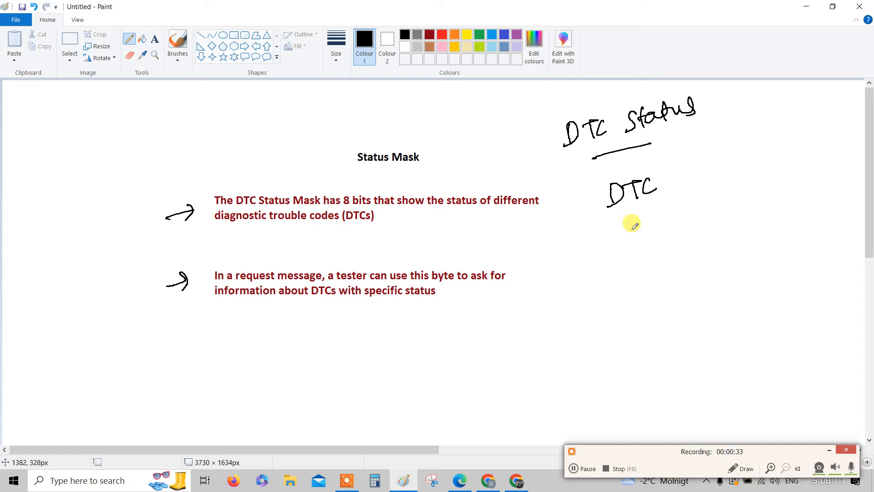
mouse_move(628, 218)
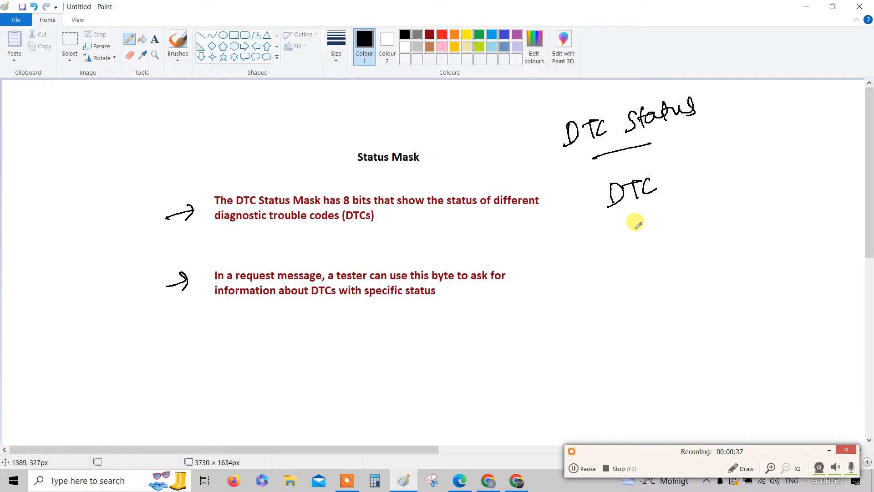
left_click_drag(611, 220, 646, 218)
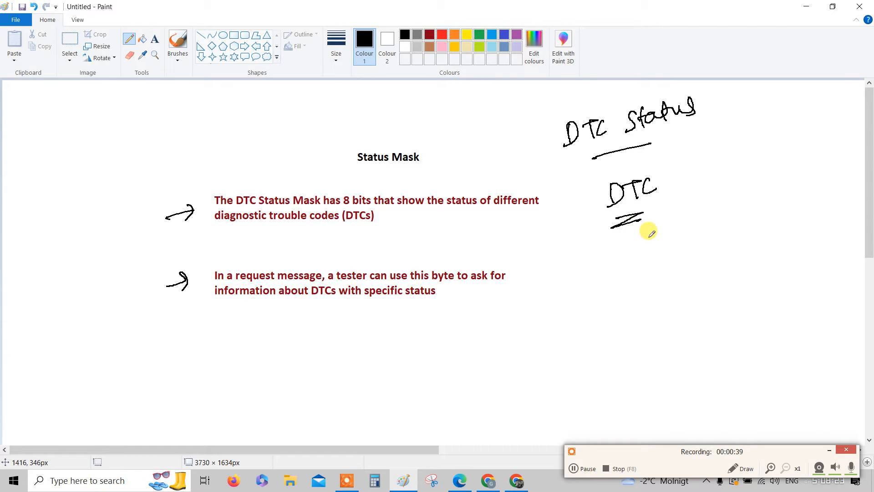
mouse_move(554, 288)
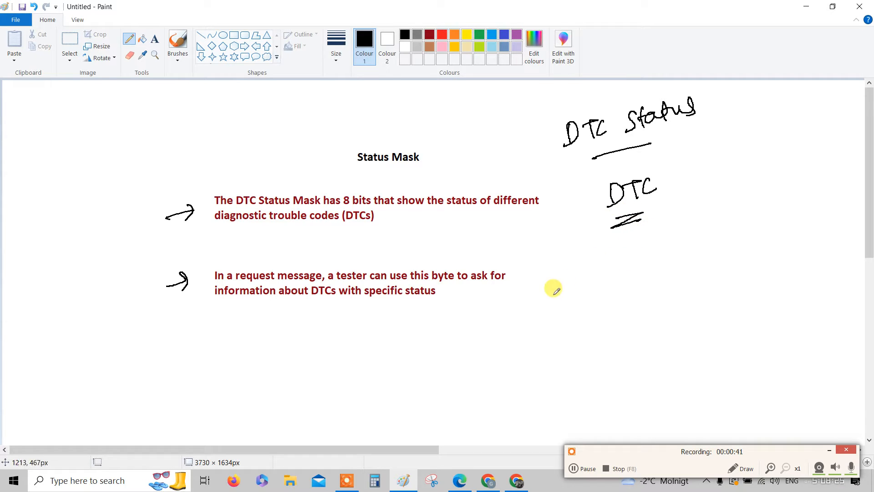
left_click_drag(590, 312, 655, 300)
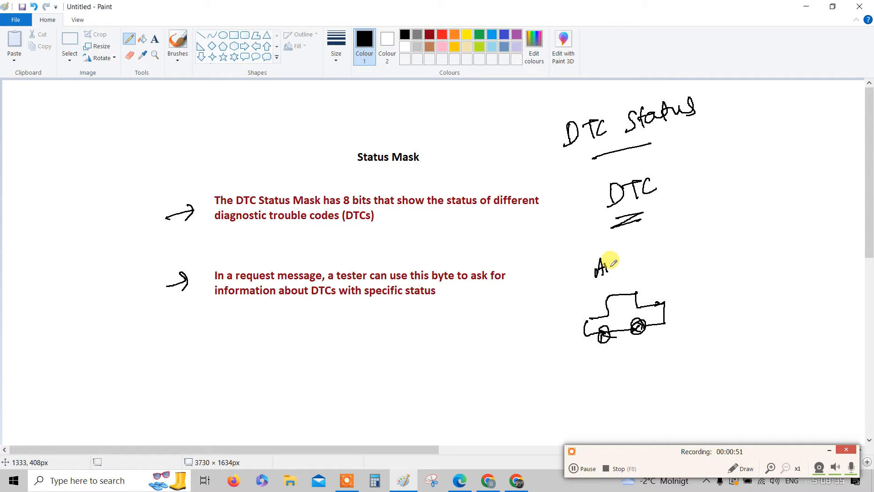
Write the 'Ar → X' note with its arrow above the car sketch
left_click_drag(605, 265, 633, 265)
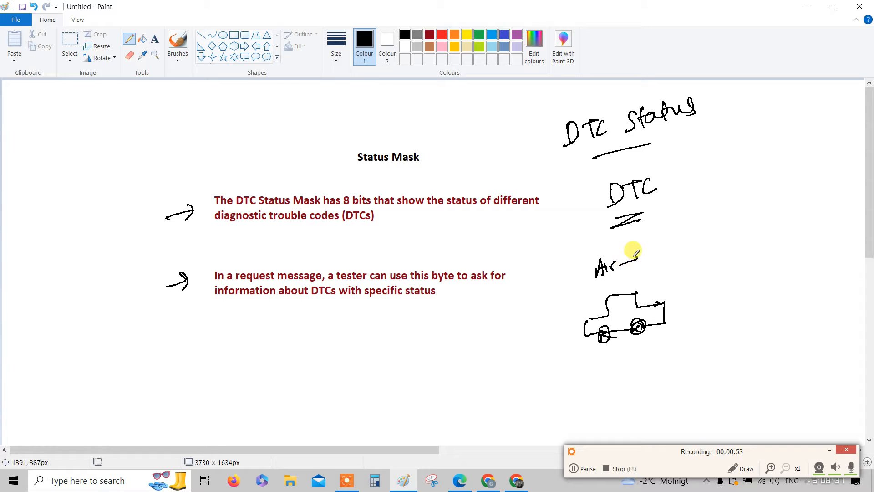
left_click_drag(627, 262, 650, 256)
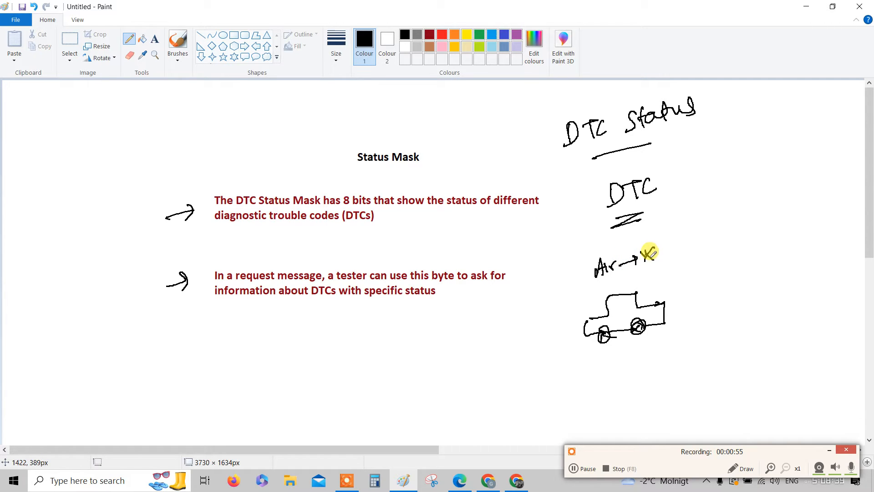
mouse_move(652, 244)
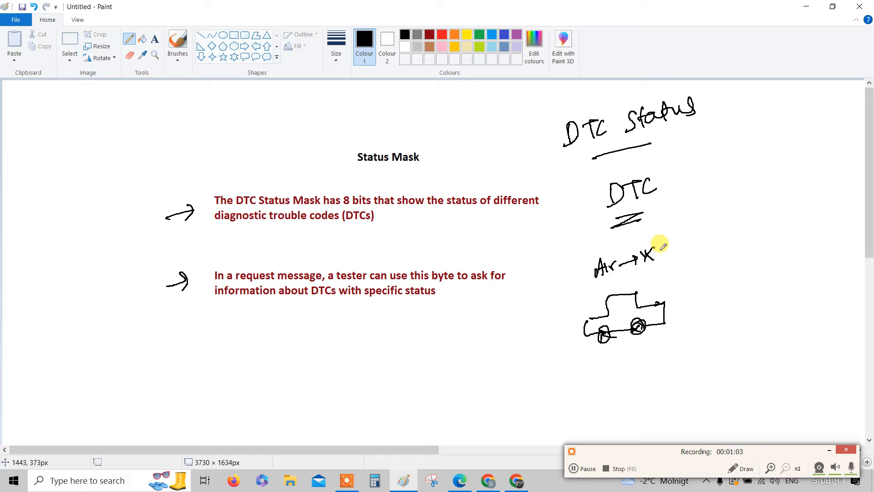
left_click_drag(647, 215, 658, 248)
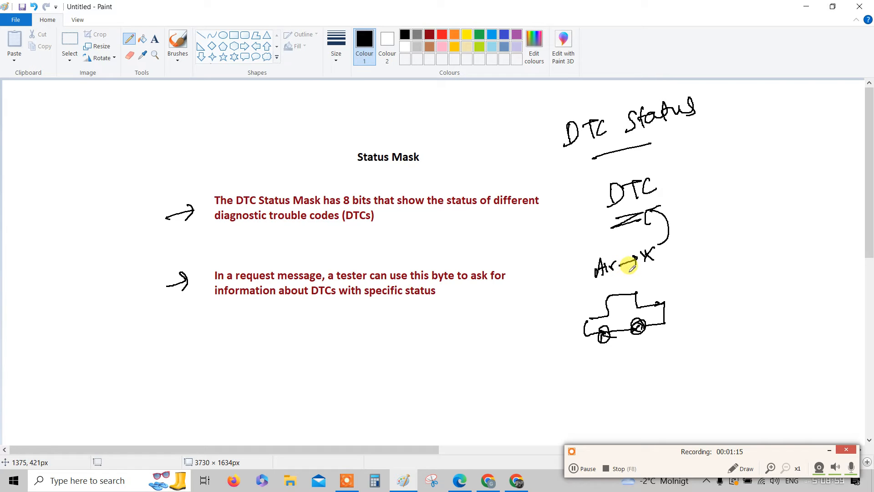
mouse_move(674, 201)
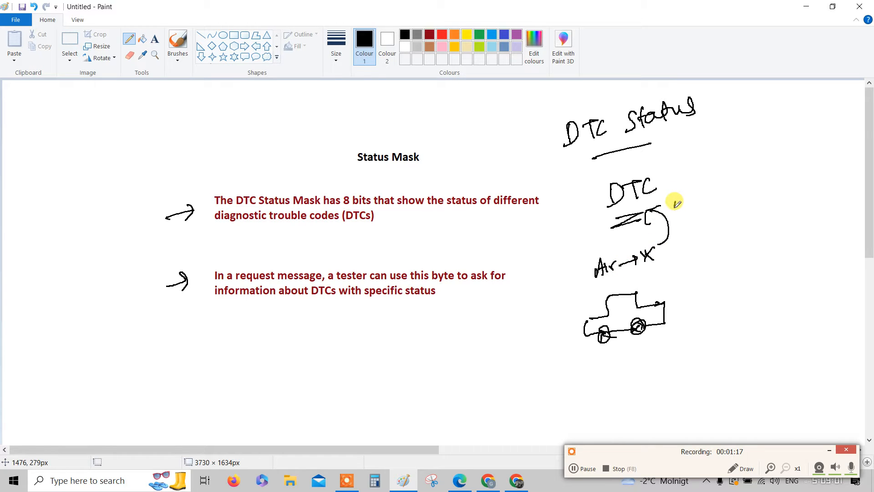
Write 'AA BB CC' beside DTC with an arrow leading up to '3'
left_click_drag(669, 201, 709, 193)
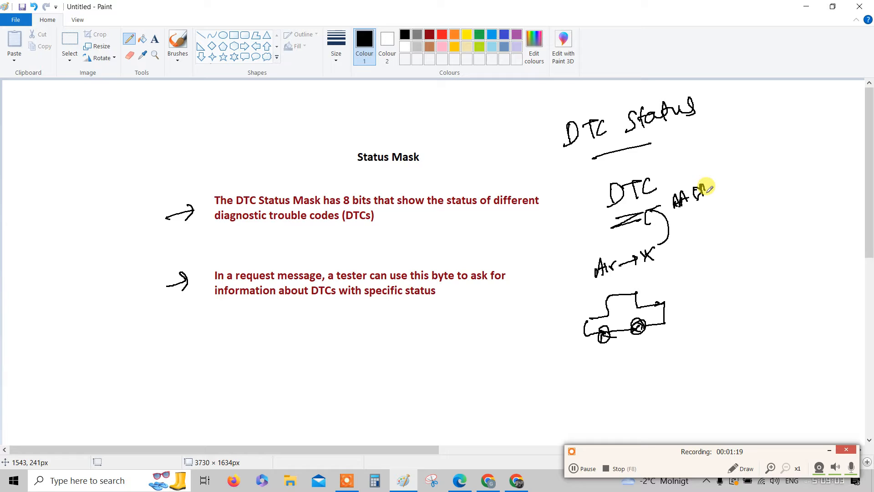
left_click_drag(714, 200, 736, 190)
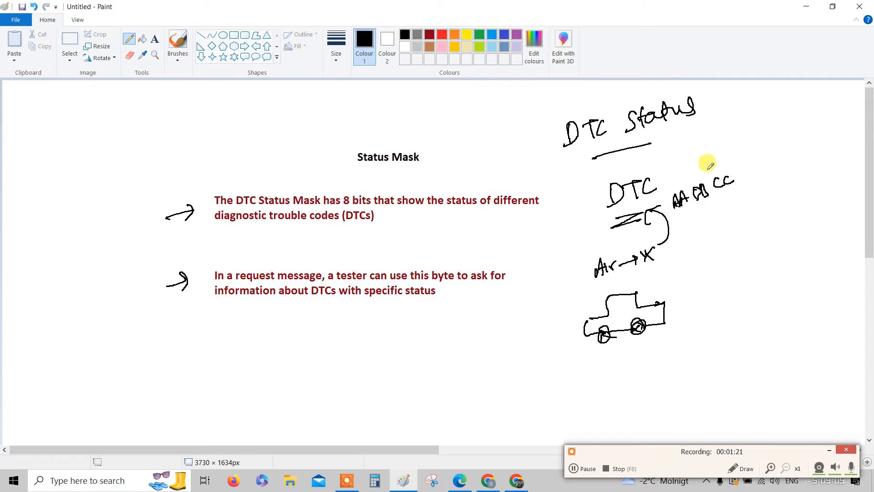
left_click_drag(725, 164, 758, 156)
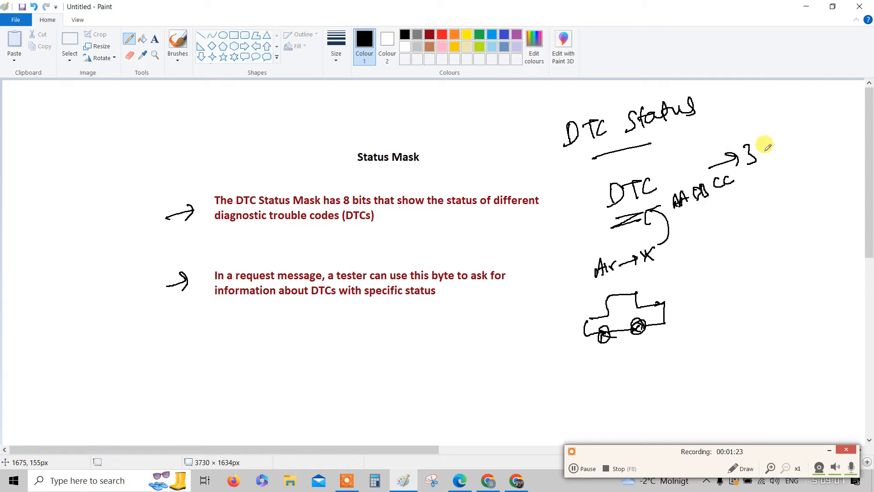
mouse_move(716, 192)
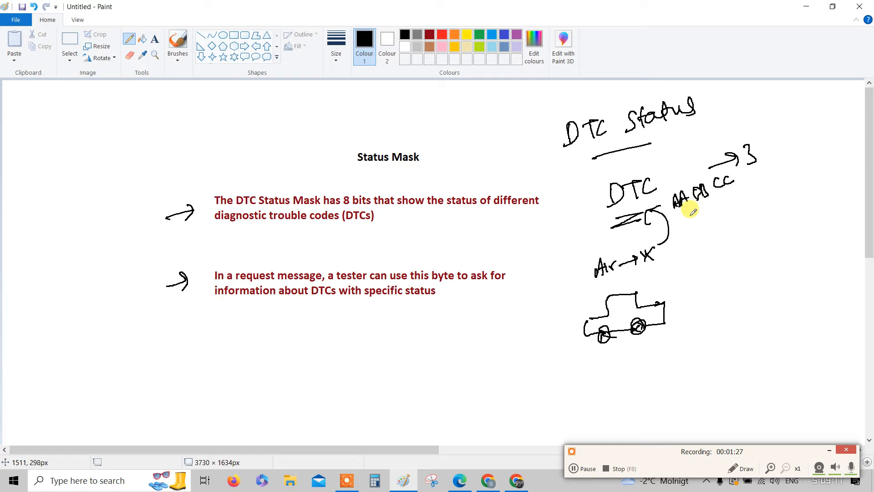
mouse_move(755, 172)
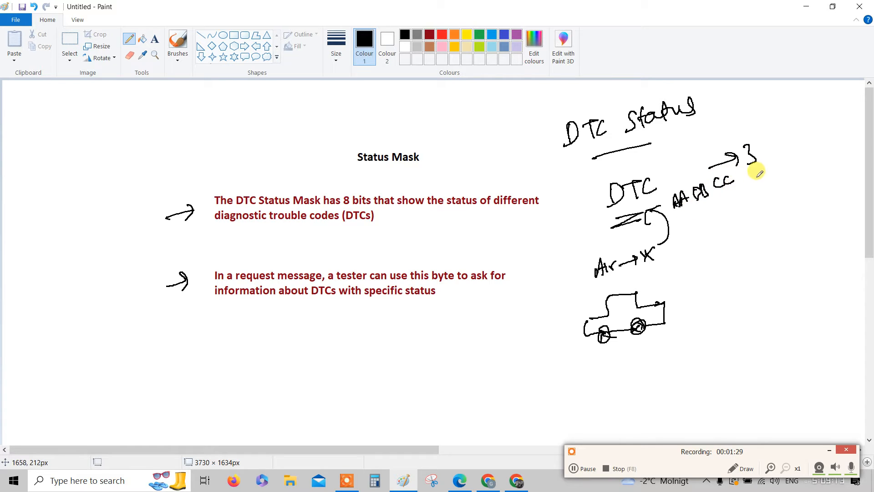
left_click(442, 34)
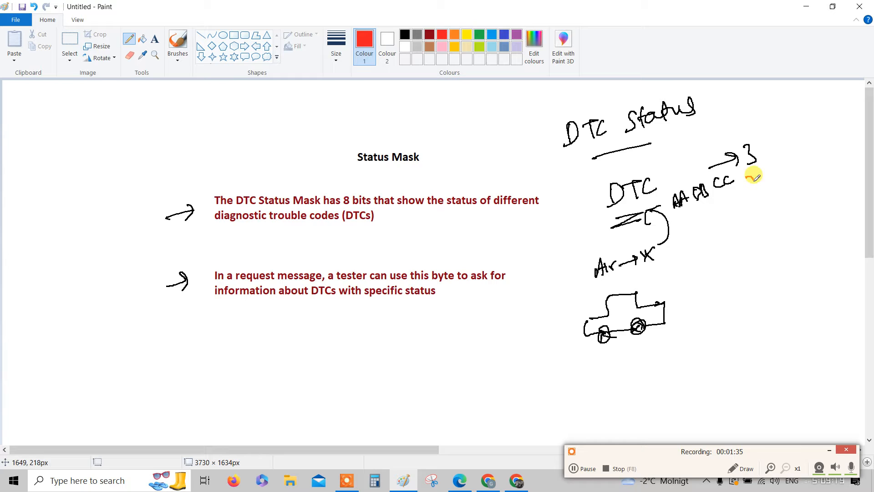
Draw a red curved arrow under the DTC codes beside the red '8F'
left_click_drag(747, 179, 767, 192)
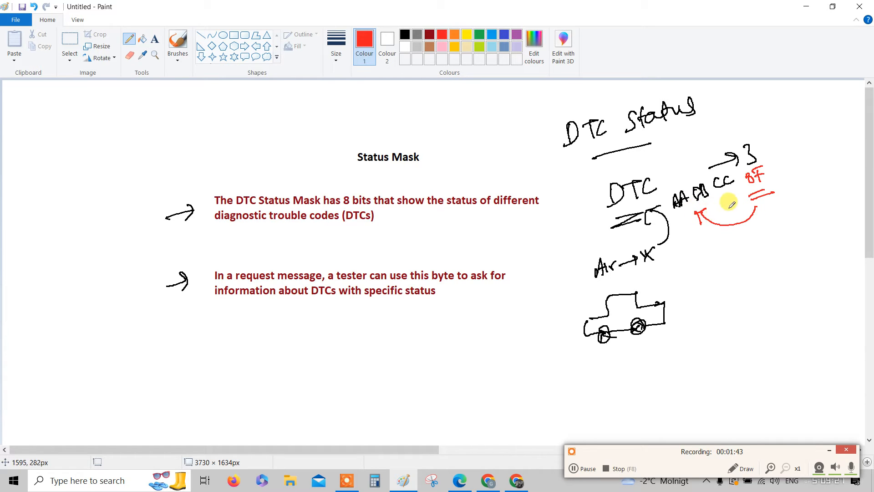
mouse_move(773, 164)
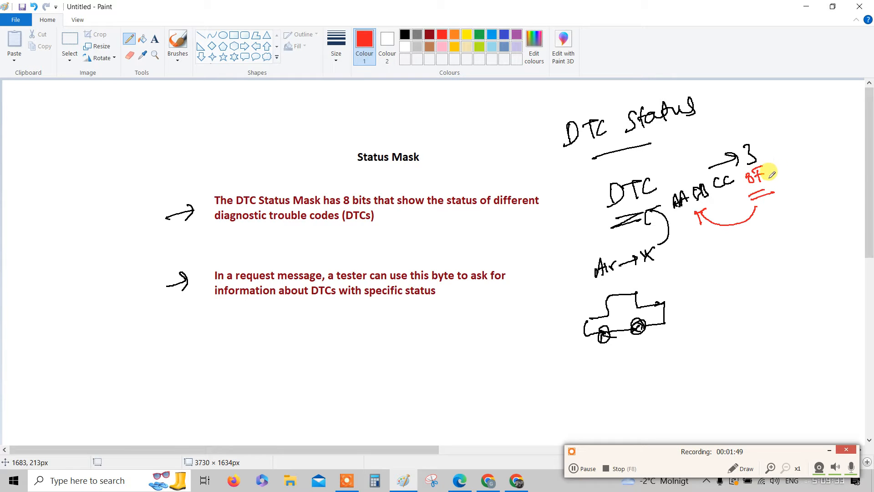
mouse_move(702, 150)
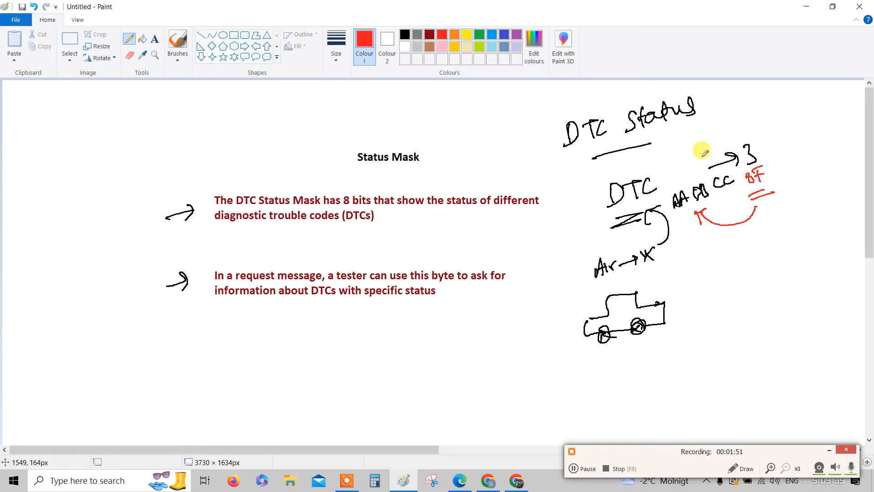
mouse_move(790, 159)
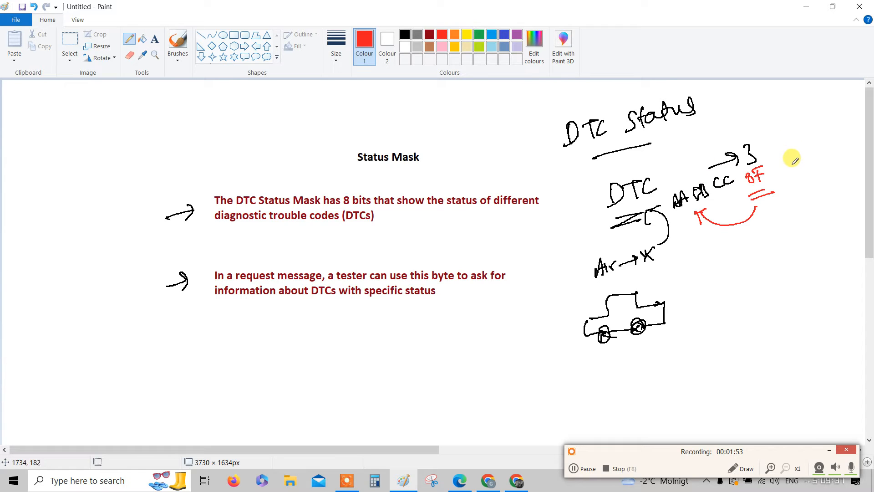
mouse_move(811, 156)
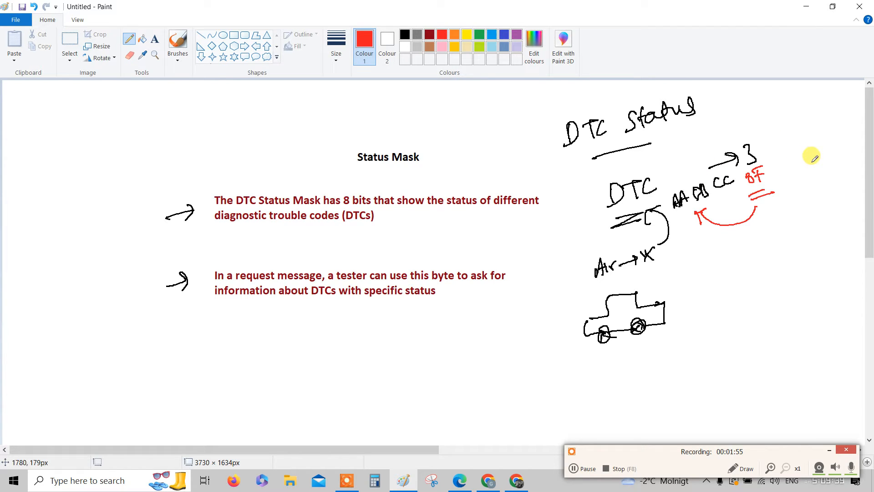
mouse_move(811, 149)
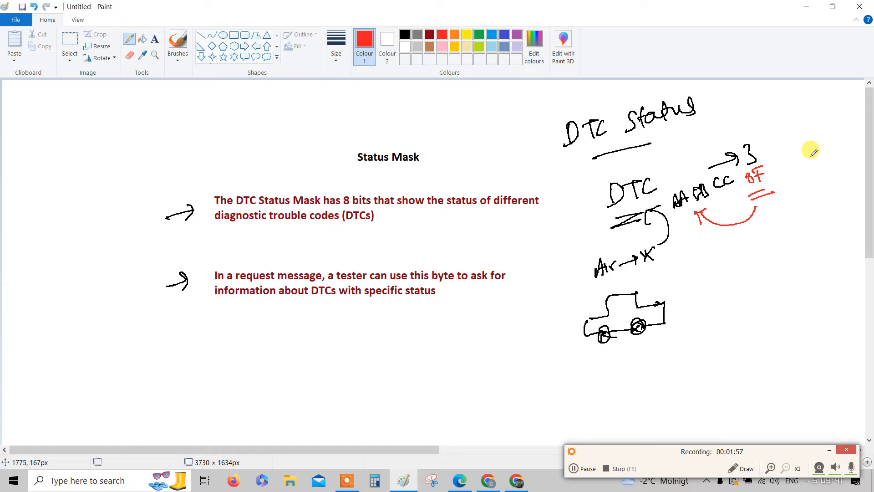
mouse_move(723, 206)
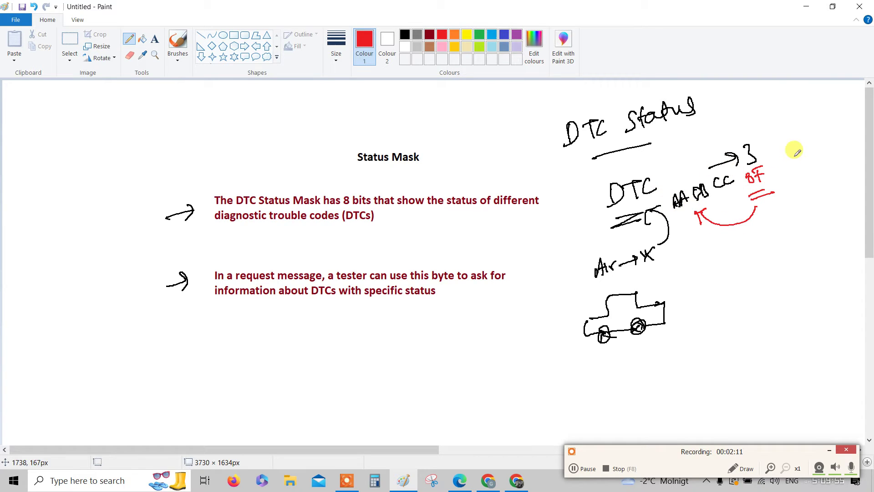
mouse_move(781, 167)
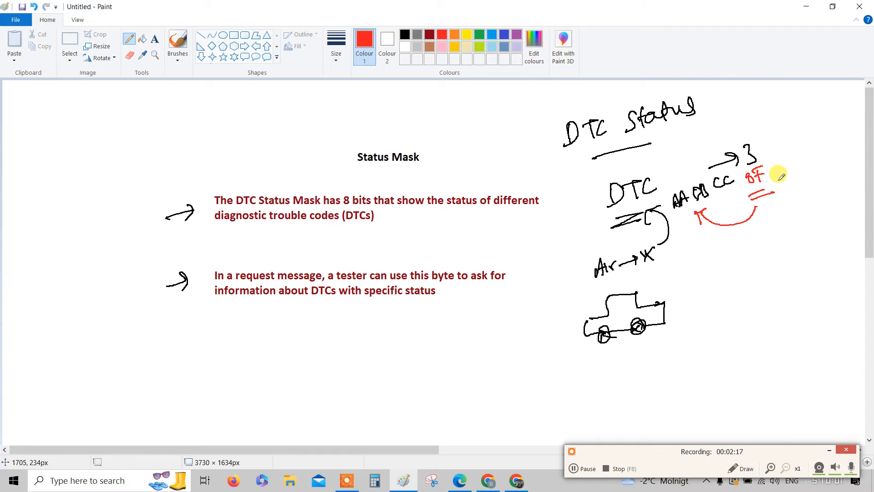
Draw a red arrow curving from near 8F up to the 'DTC Status' heading
left_click_drag(697, 109, 770, 145)
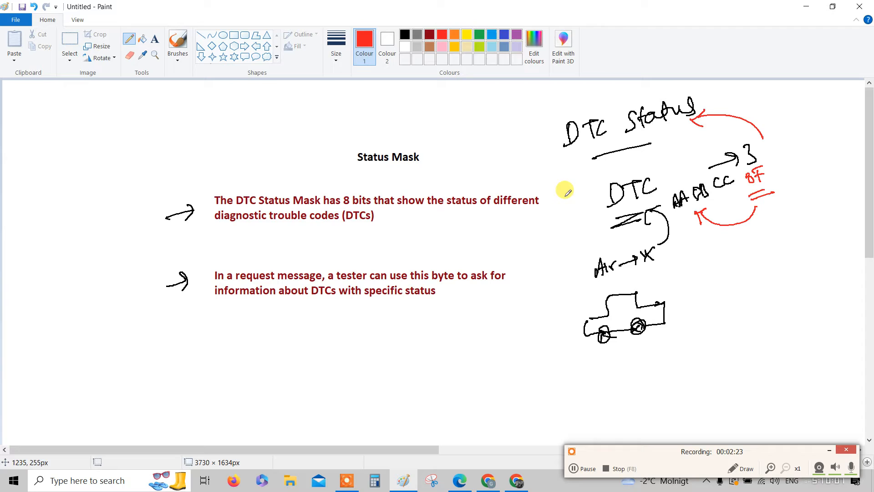
mouse_move(380, 169)
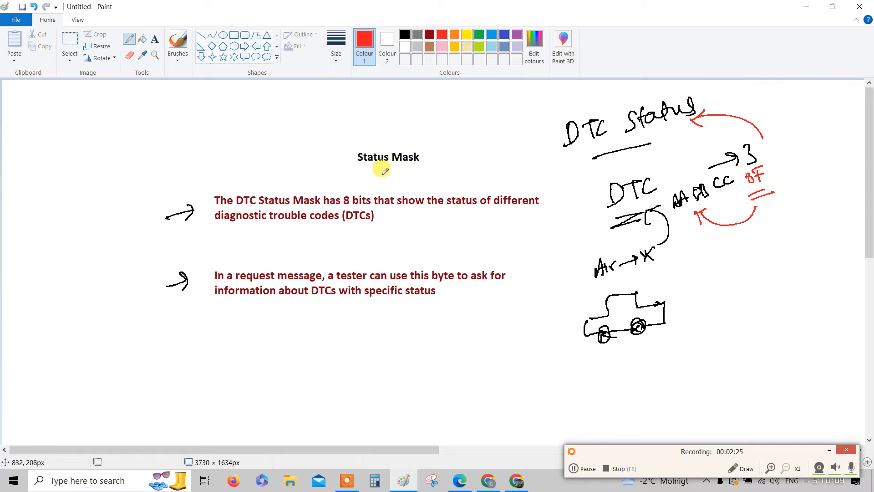
mouse_move(370, 171)
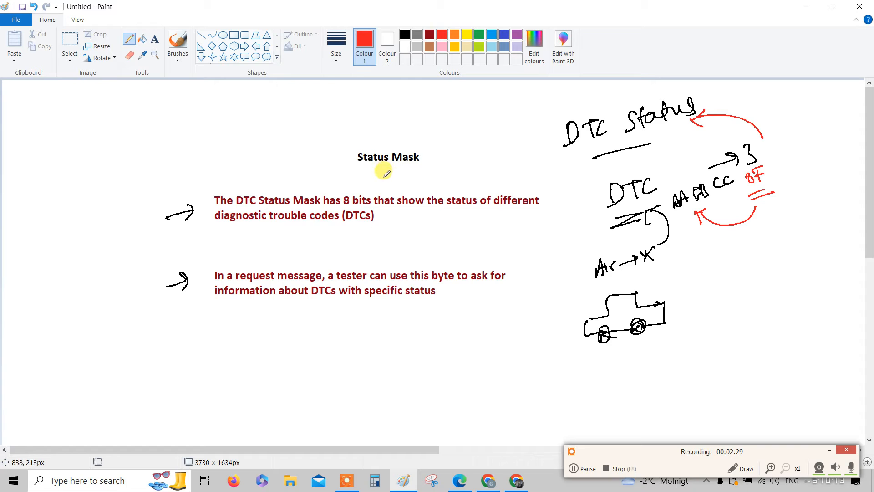
Write red '0x19' above Status Mask and double-underline it and the heading
left_click_drag(382, 106, 424, 100)
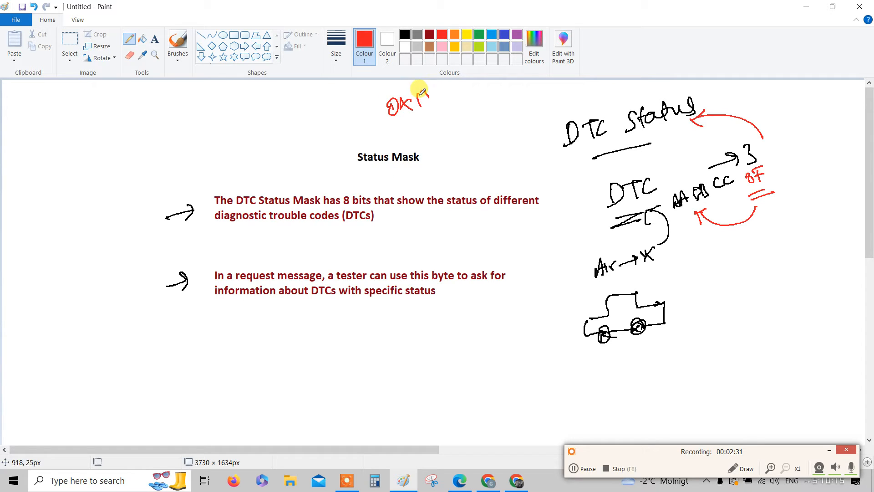
left_click_drag(390, 125, 424, 125)
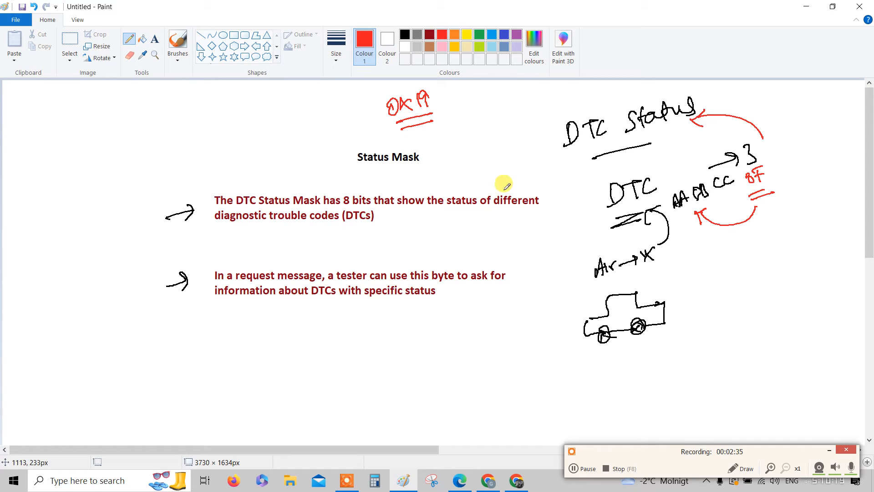
mouse_move(439, 142)
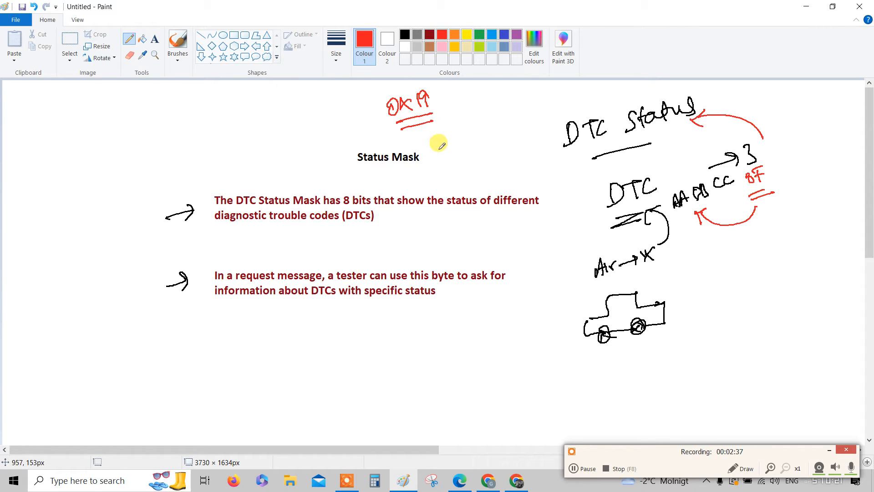
mouse_move(378, 164)
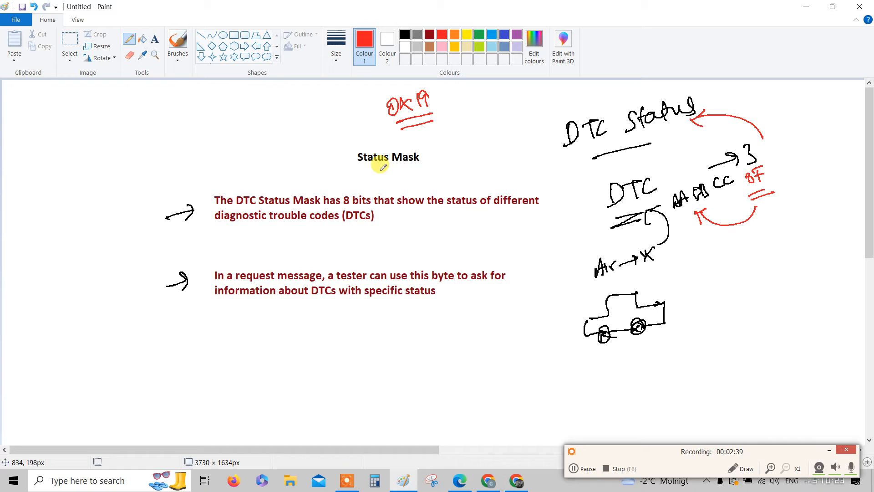
left_click_drag(368, 174, 407, 171)
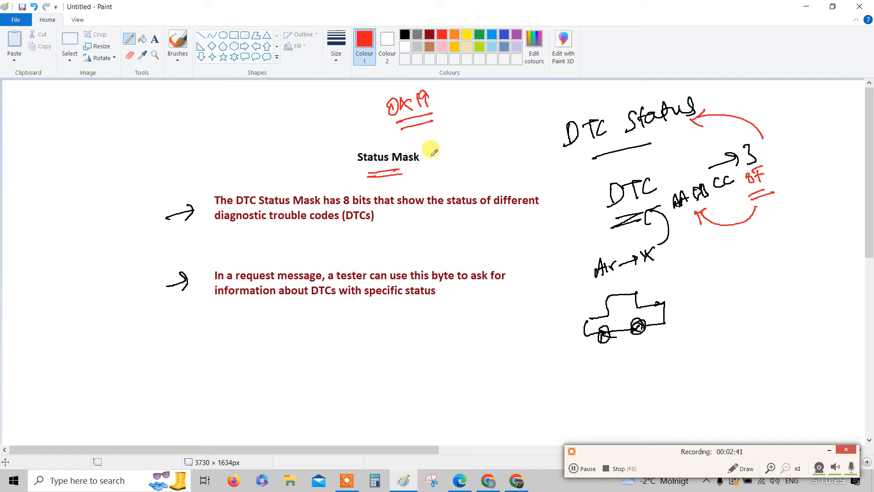
Write '[Request]' with 'Tester → ECU' beneath, plus a long arrow toward DTC Status
left_click_drag(427, 151, 463, 161)
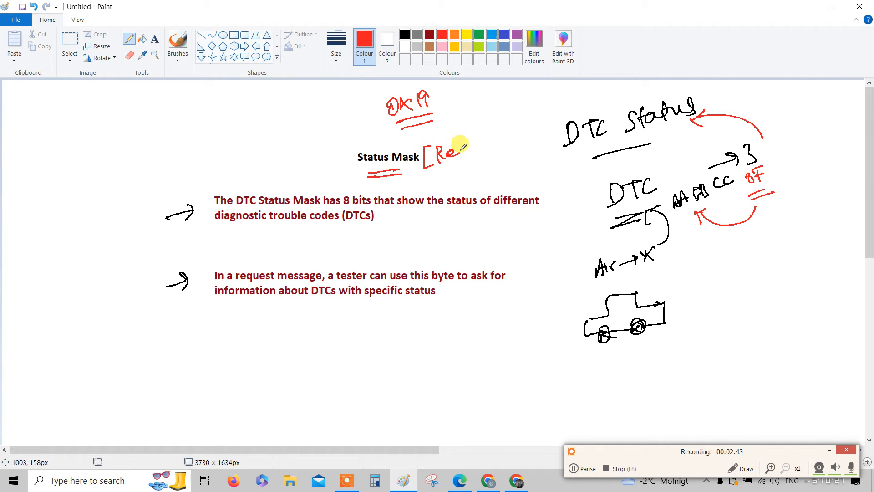
left_click_drag(460, 151, 494, 147)
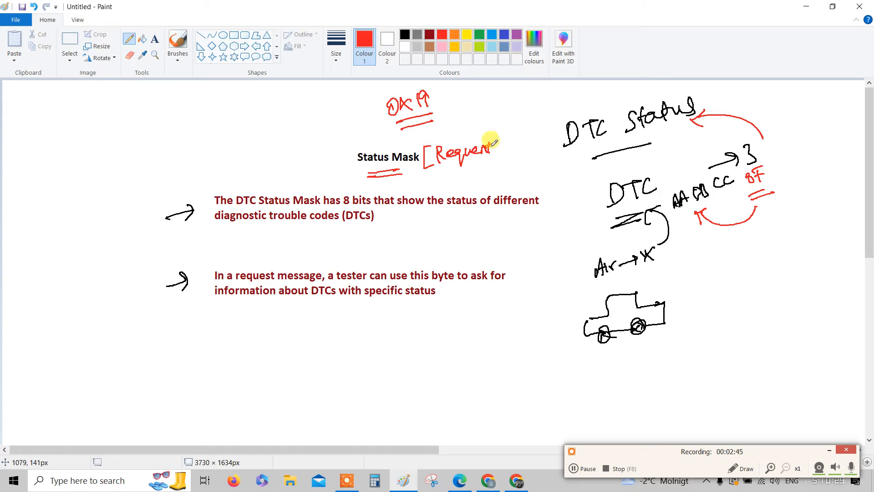
left_click_drag(496, 145, 504, 162)
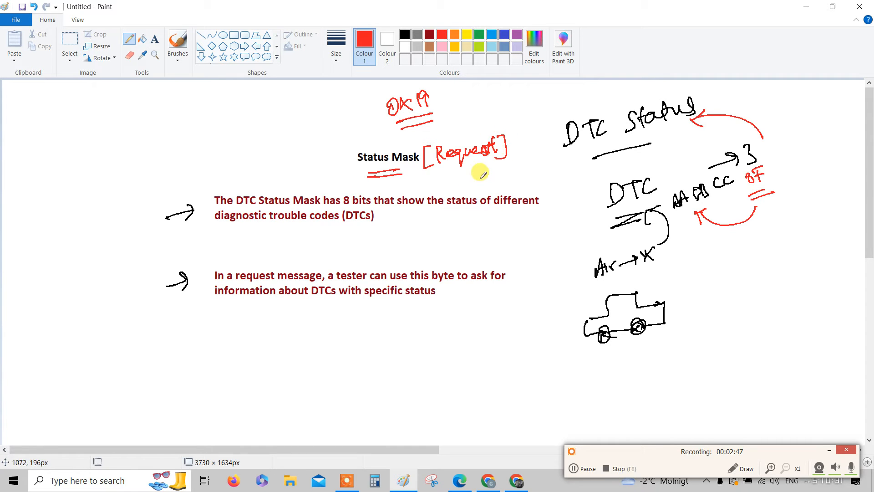
left_click_drag(443, 179, 482, 178)
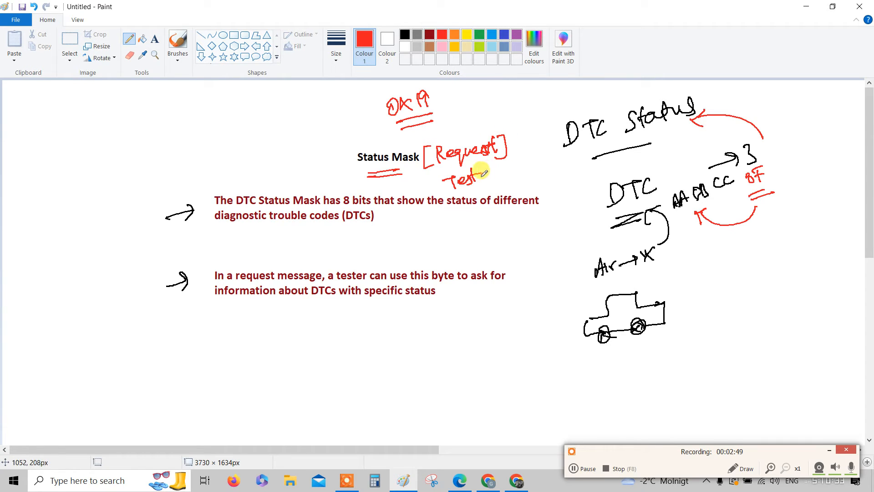
left_click_drag(488, 173, 546, 161)
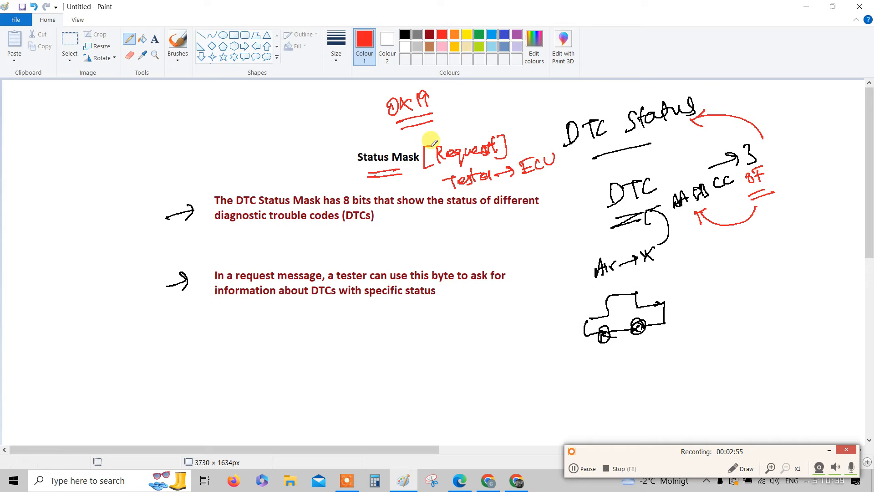
mouse_move(341, 150)
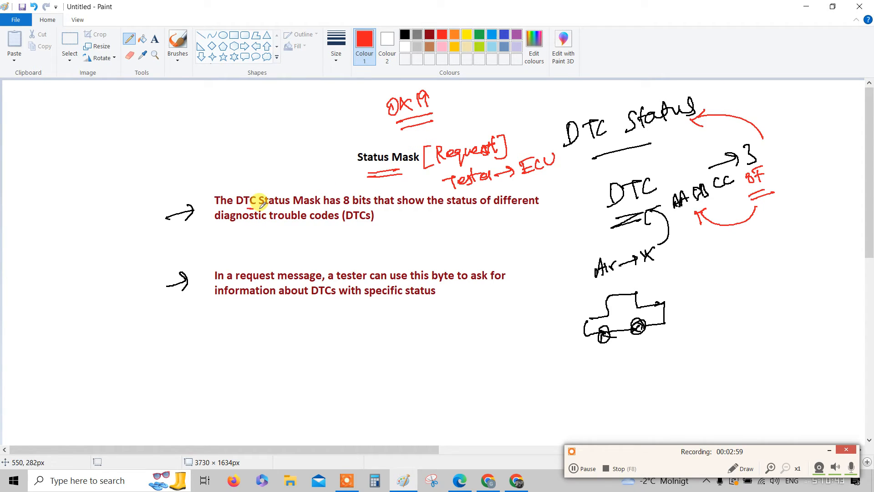
mouse_move(422, 132)
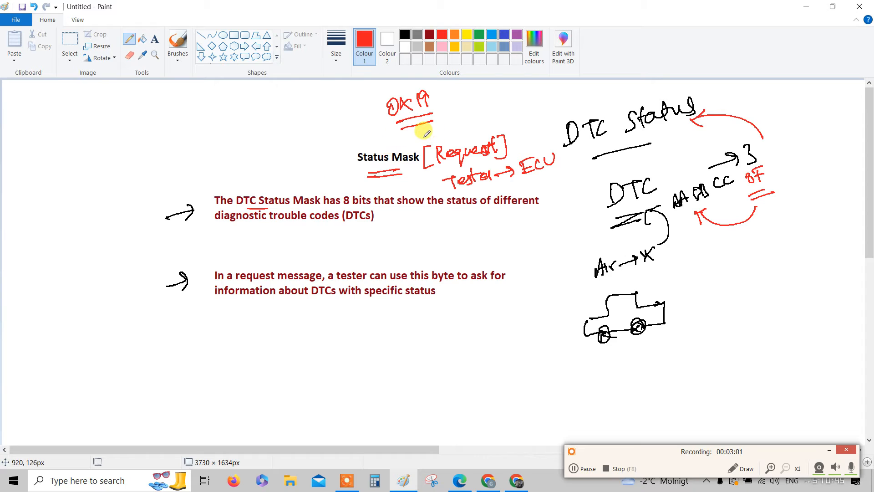
mouse_move(417, 136)
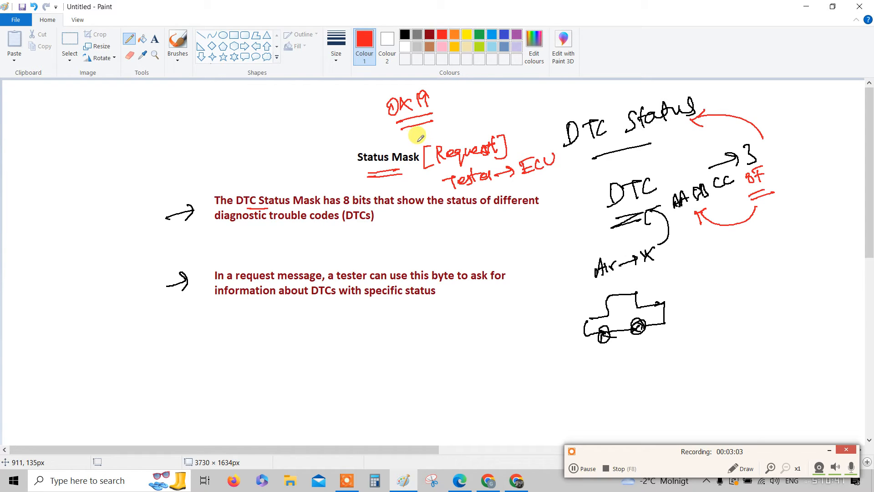
left_click_drag(424, 131, 561, 103)
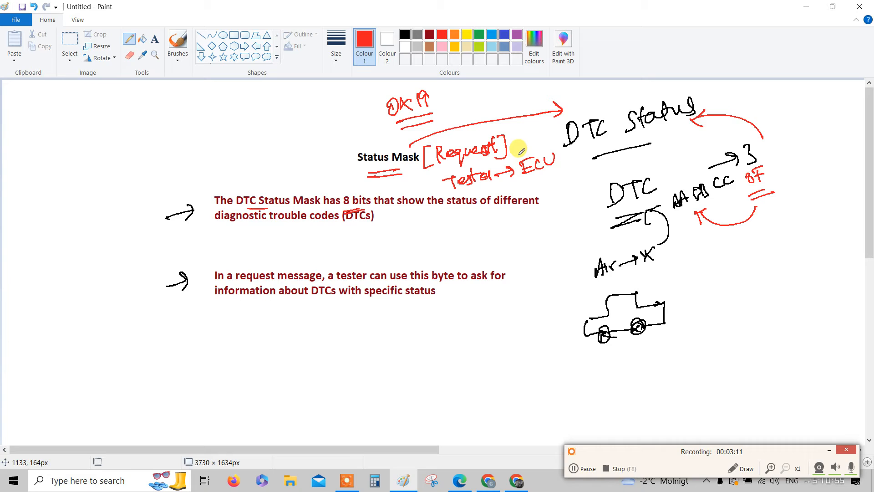
mouse_move(753, 180)
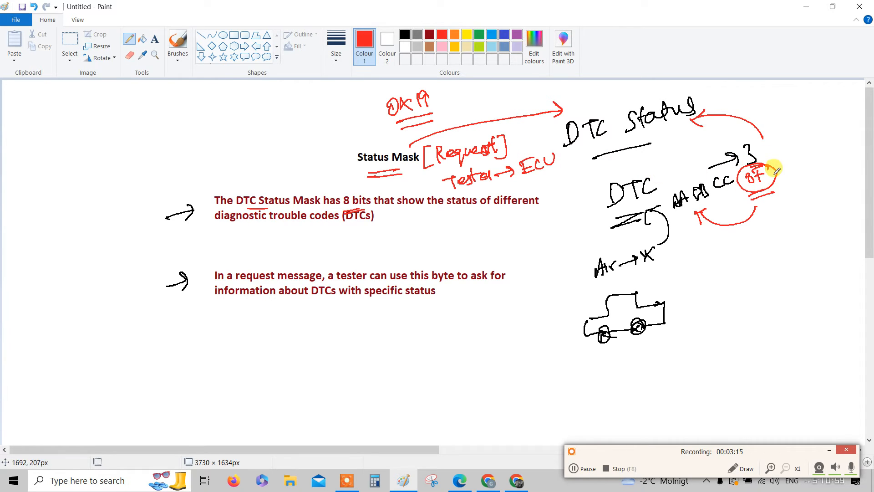
mouse_move(265, 202)
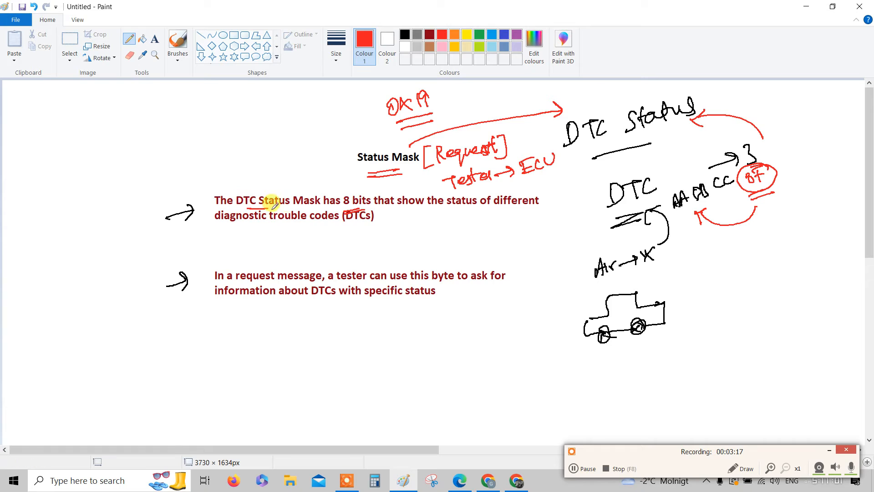
mouse_move(392, 208)
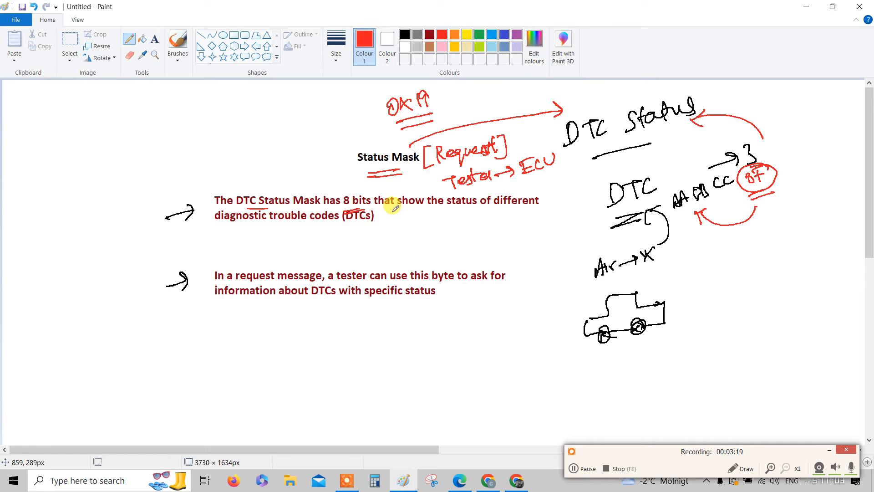
mouse_move(305, 231)
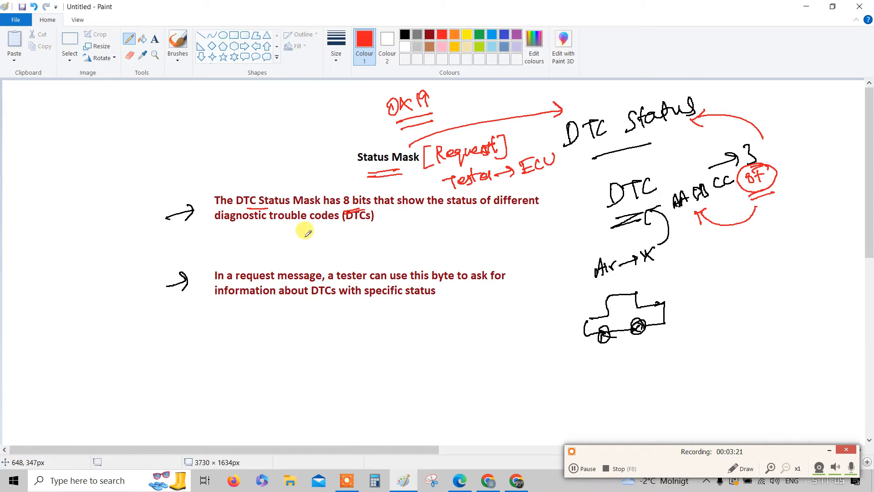
mouse_move(271, 210)
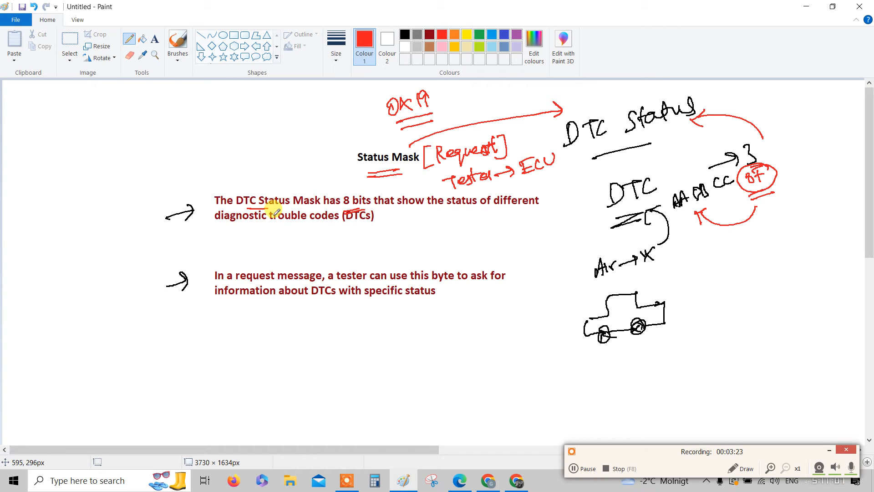
Write red 'DTC Status Mask = DTC Status' below the second bullet
left_click_drag(310, 346, 348, 349)
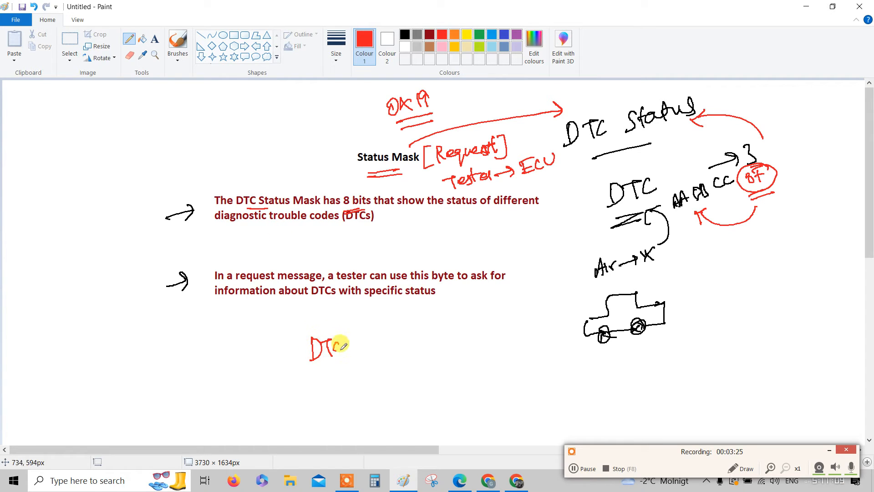
left_click_drag(348, 343, 412, 321)
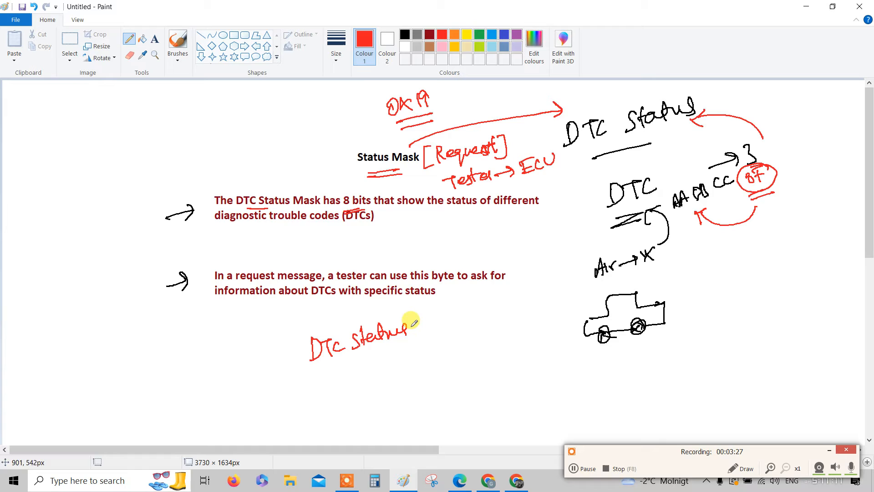
left_click_drag(413, 326, 465, 326)
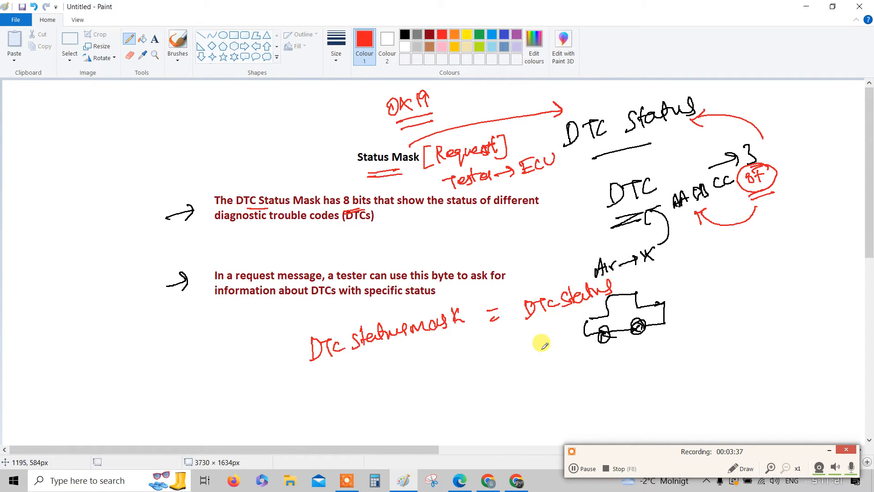
Write '8 bits' under that note and enclose it in a red box
left_click_drag(533, 328, 568, 335)
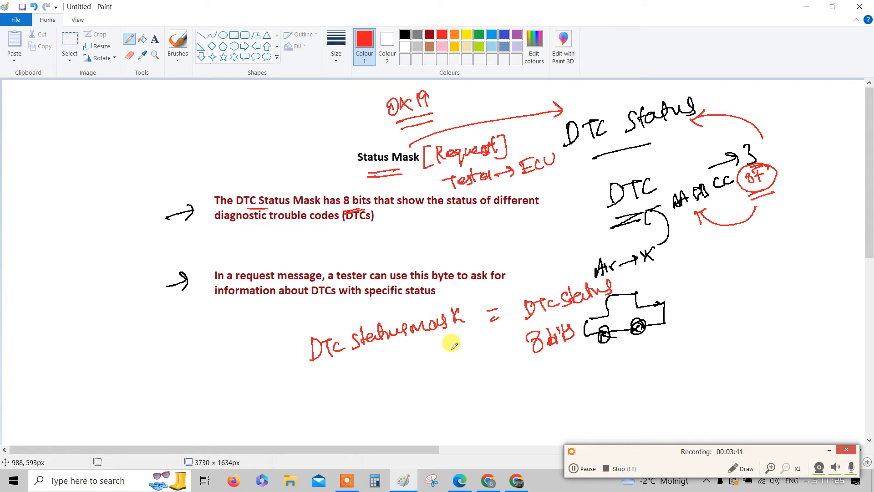
left_click_drag(457, 340, 504, 351)
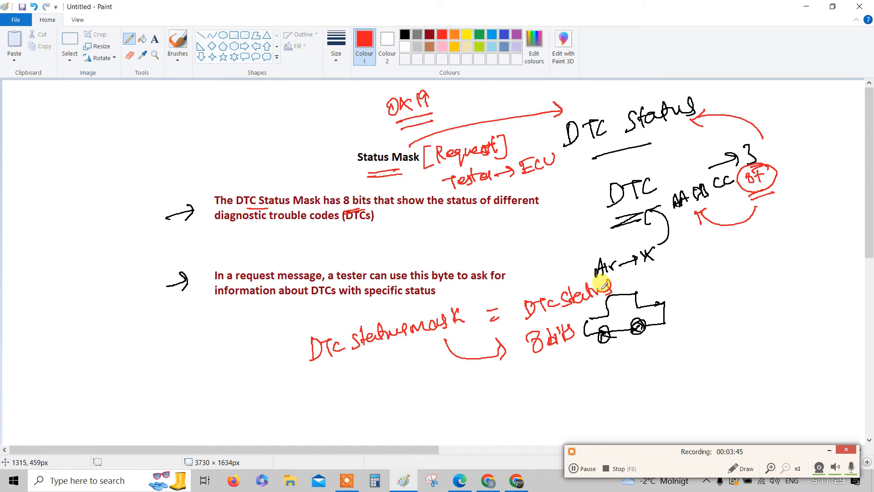
mouse_move(521, 326)
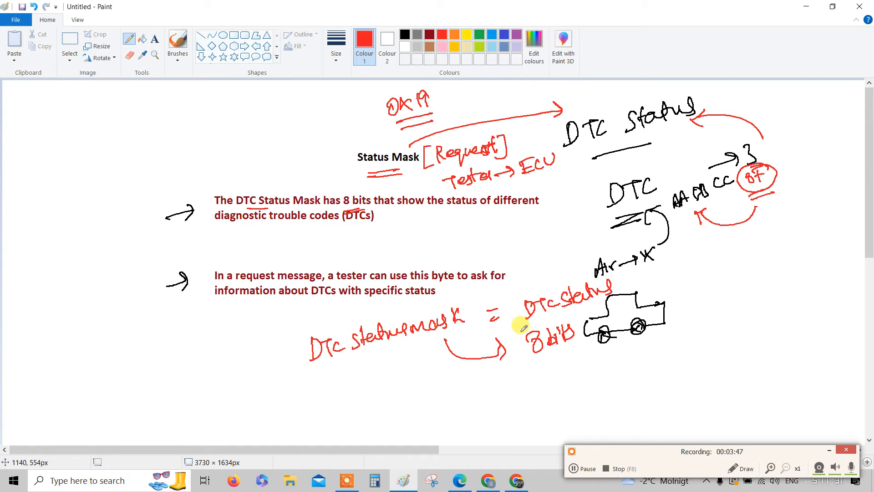
left_click_drag(519, 307, 589, 351)
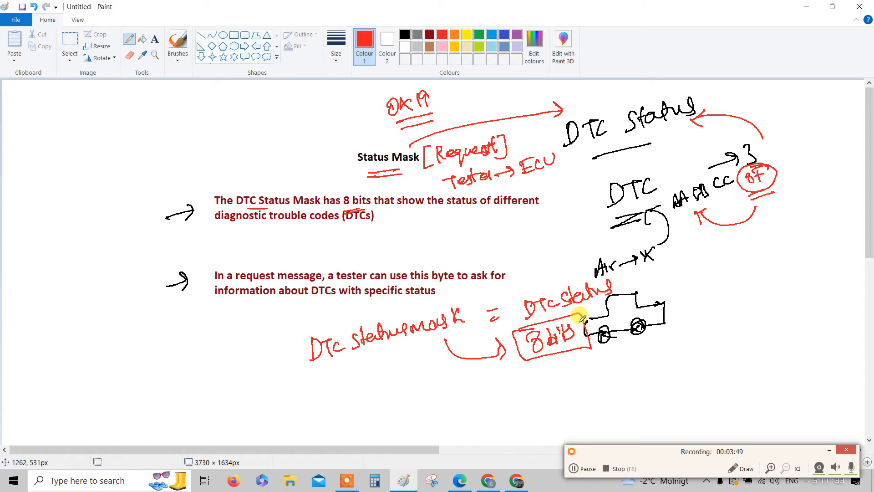
mouse_move(682, 226)
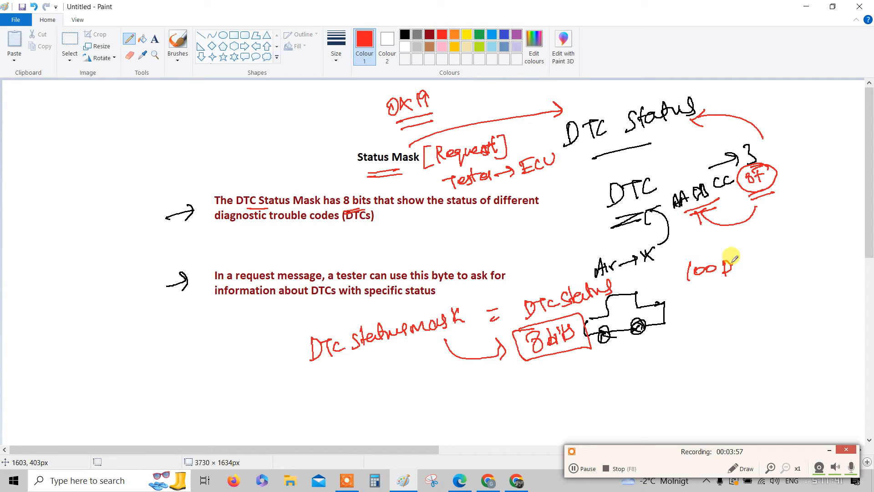
Finish the red '100 DTCs' note and underline the first bullet about the status mask
left_click_drag(736, 267, 752, 268)
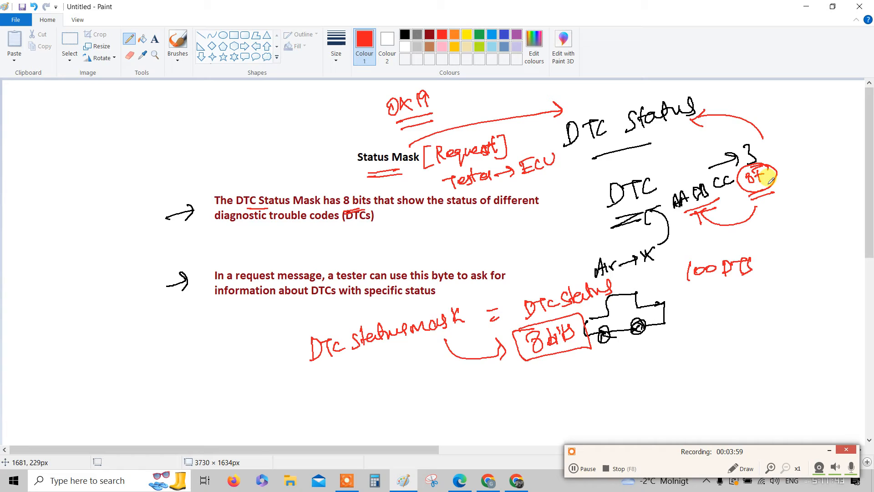
mouse_move(766, 234)
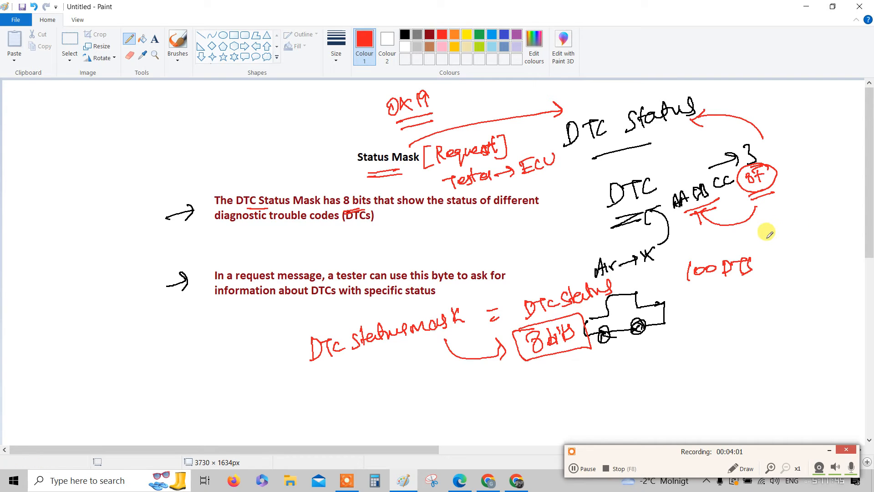
mouse_move(770, 204)
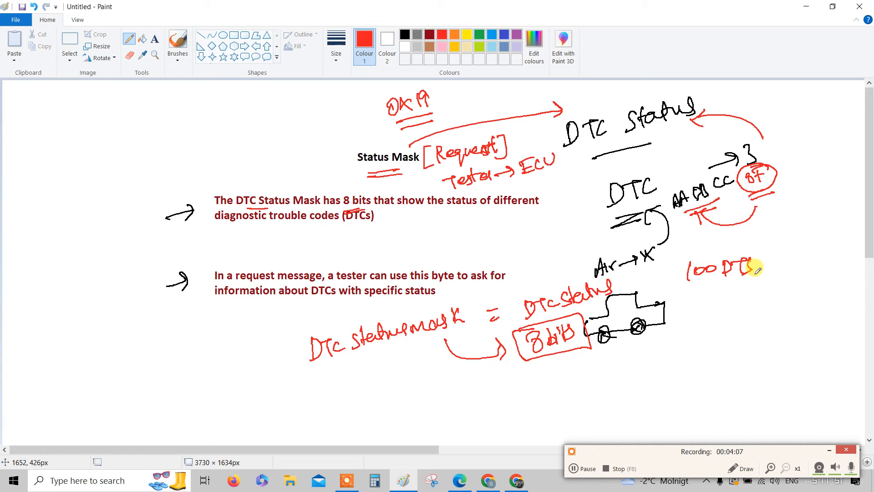
mouse_move(773, 253)
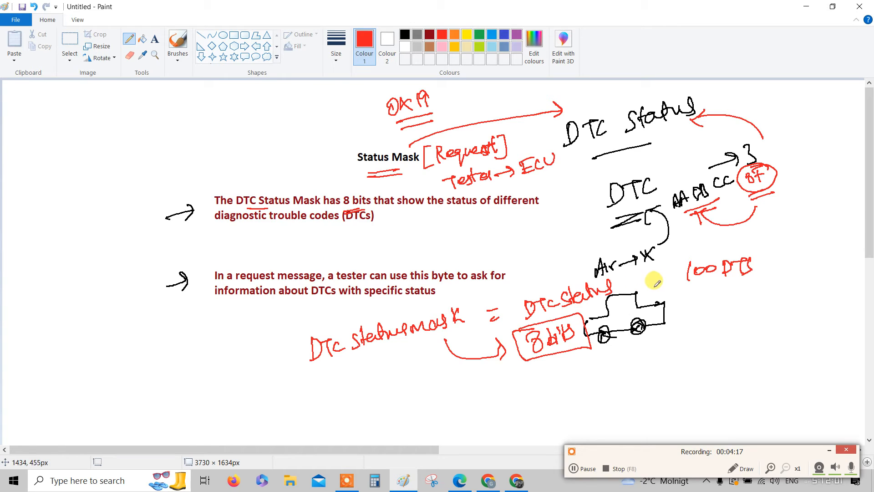
mouse_move(407, 222)
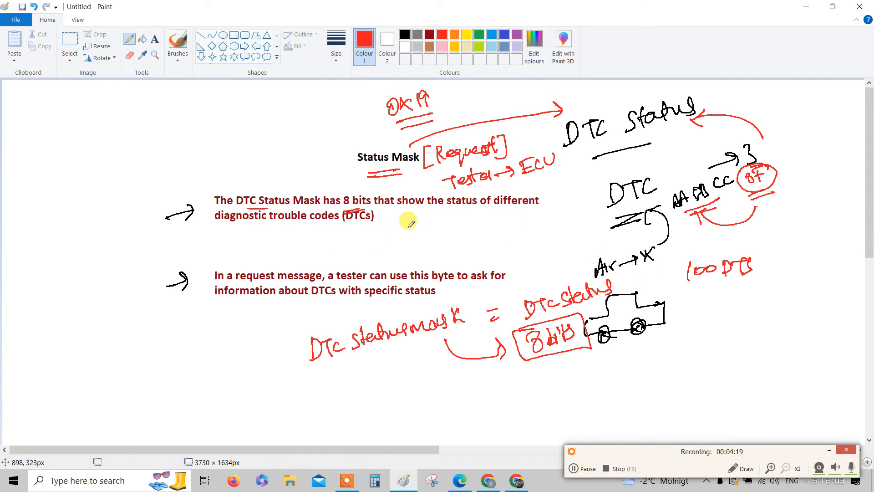
left_click_drag(370, 225, 446, 231)
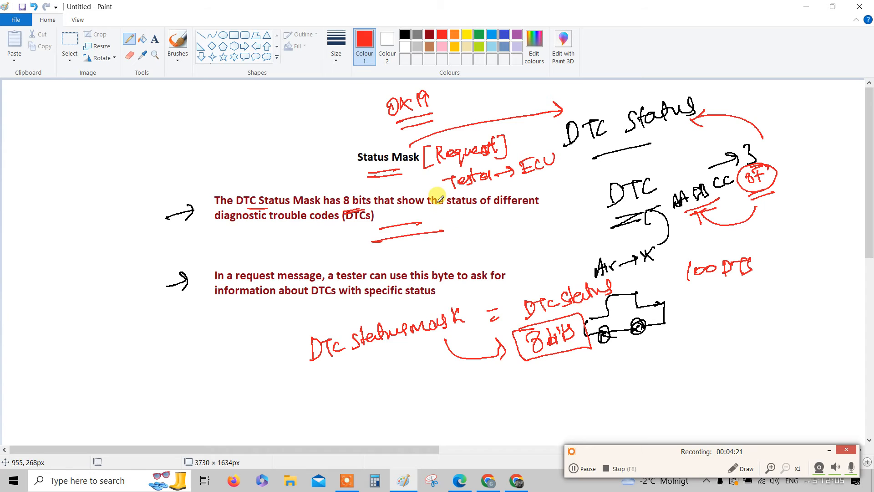
mouse_move(513, 305)
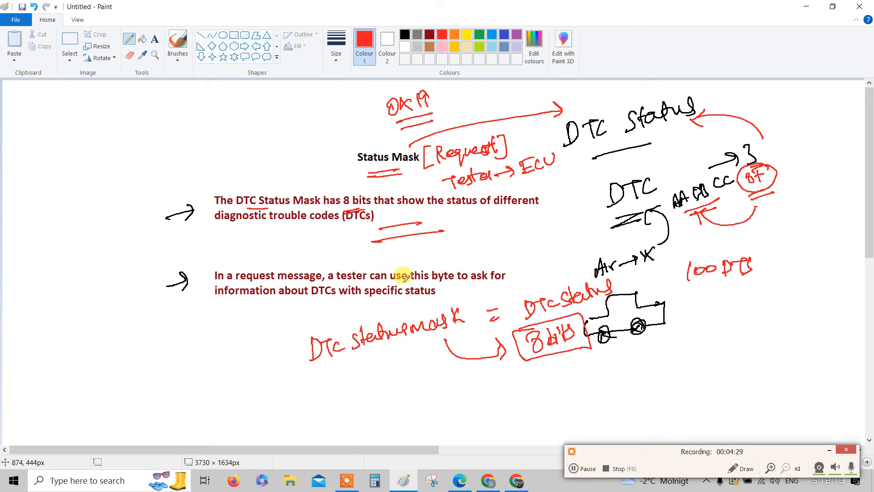
mouse_move(322, 294)
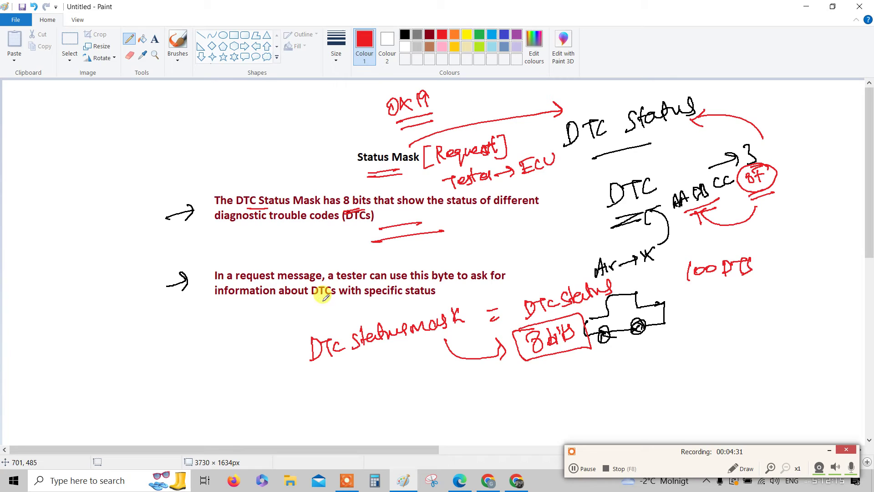
mouse_move(519, 273)
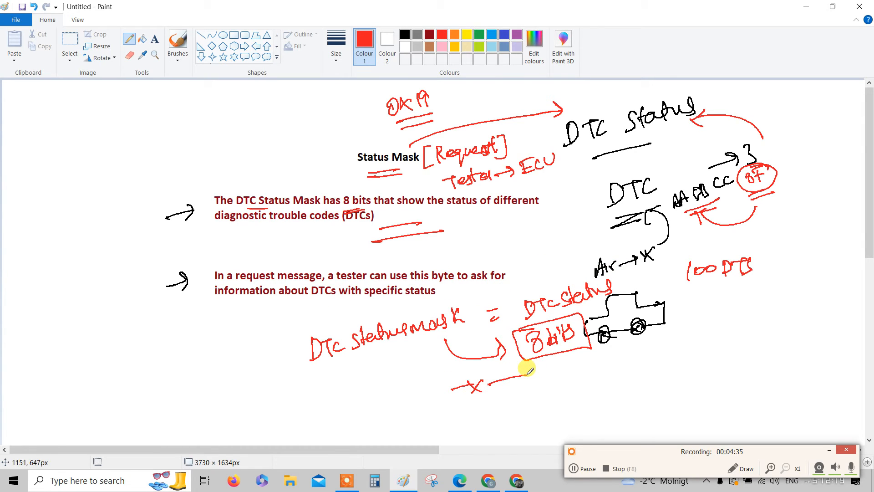
mouse_move(343, 152)
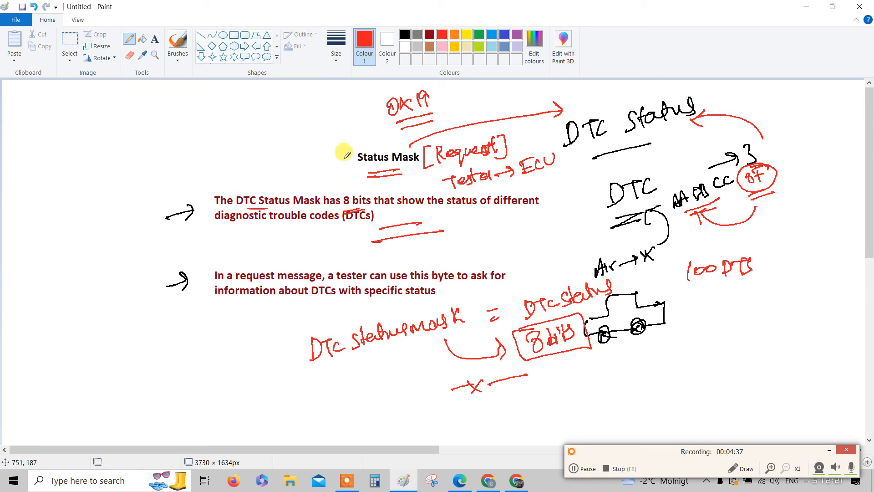
mouse_move(430, 409)
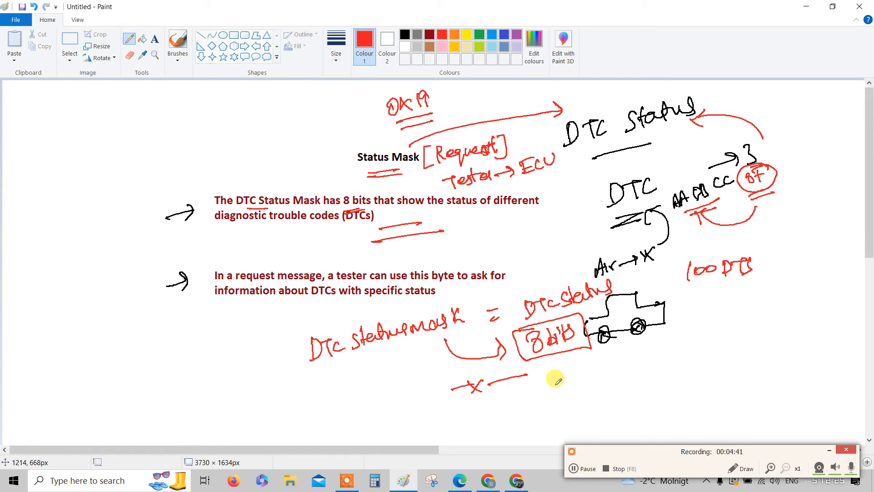
mouse_move(616, 362)
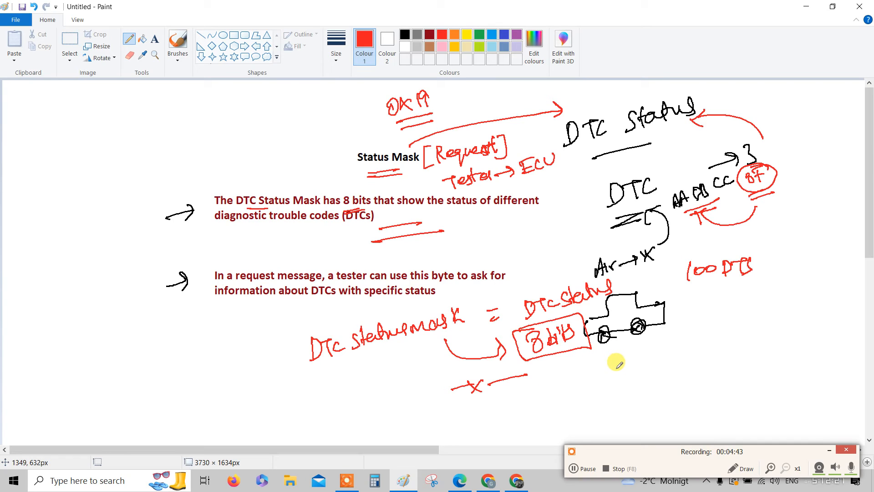
mouse_move(602, 369)
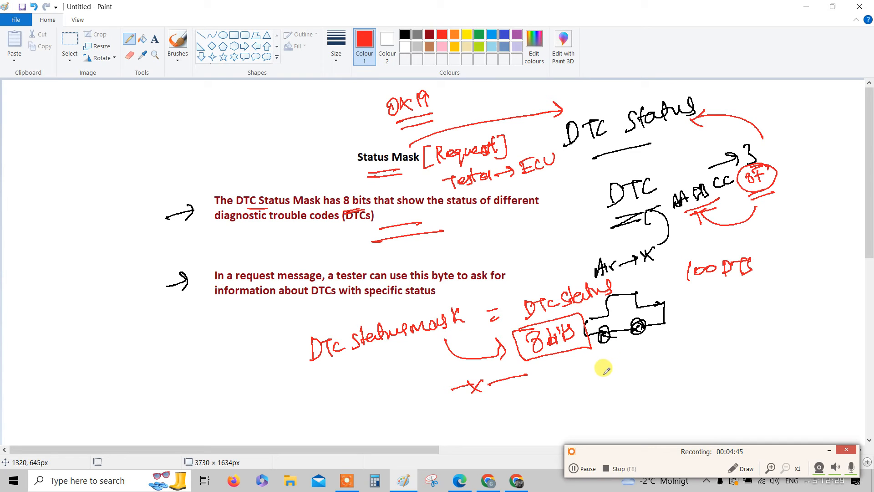
mouse_move(591, 380)
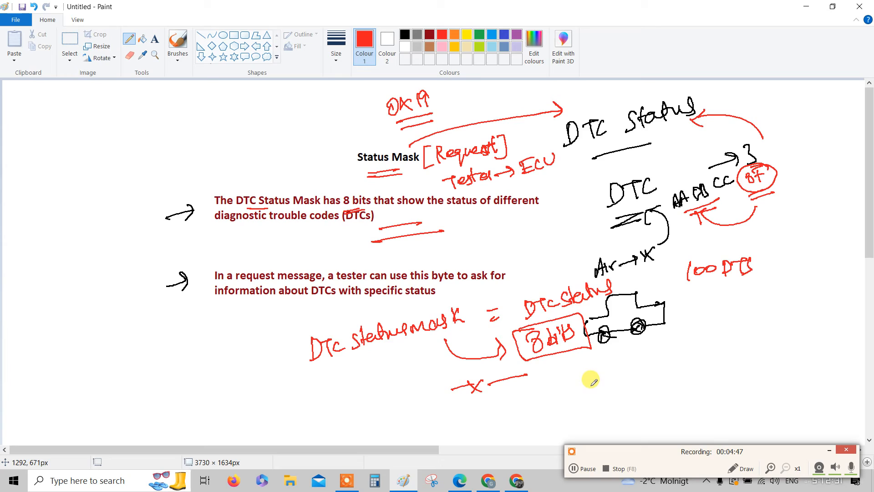
mouse_move(588, 382)
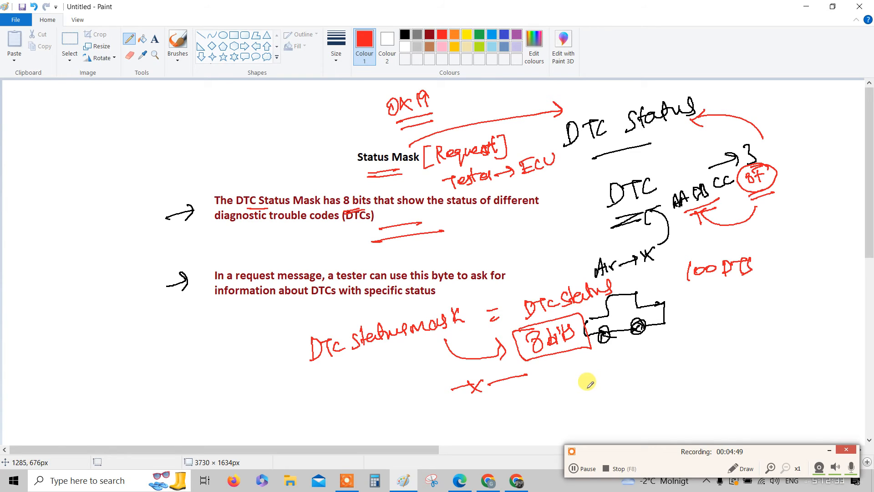
mouse_move(587, 379)
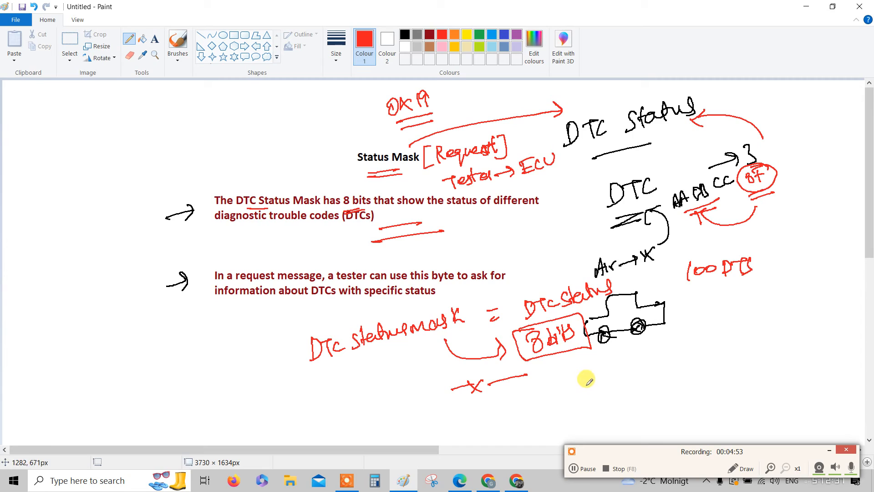
Write red 'What is his Grade = Fail/Pass' below the car, with 'DTC Status' beneath
left_click_drag(583, 382, 636, 382)
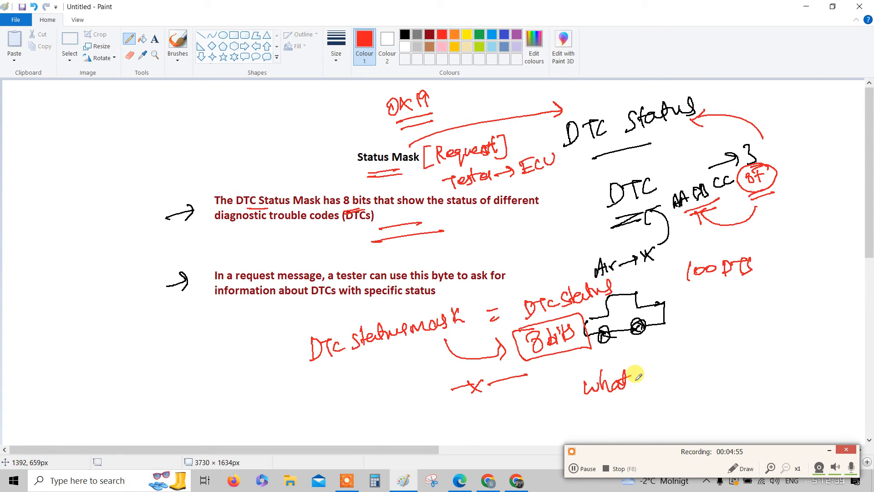
left_click_drag(636, 384, 669, 373)
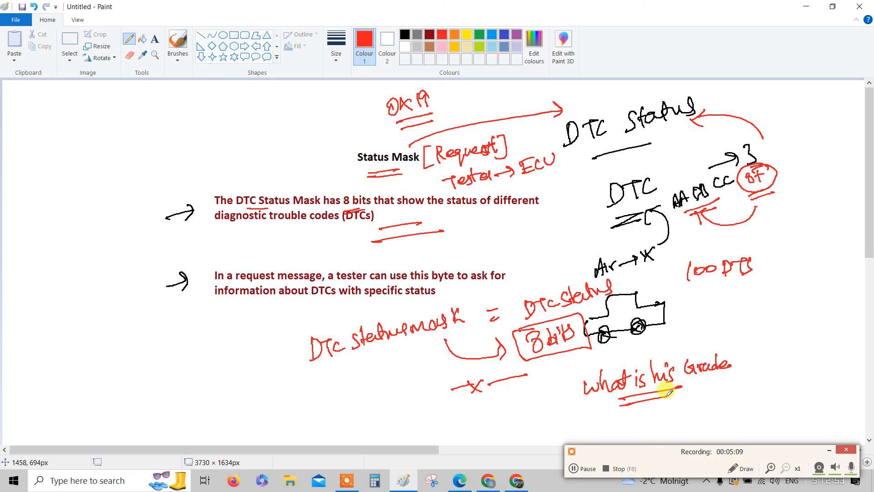
mouse_move(746, 349)
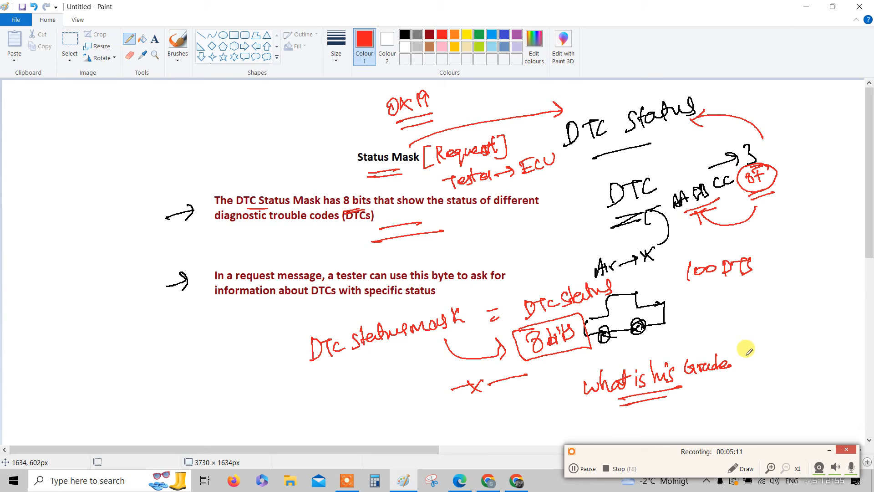
left_click_drag(753, 357, 792, 363)
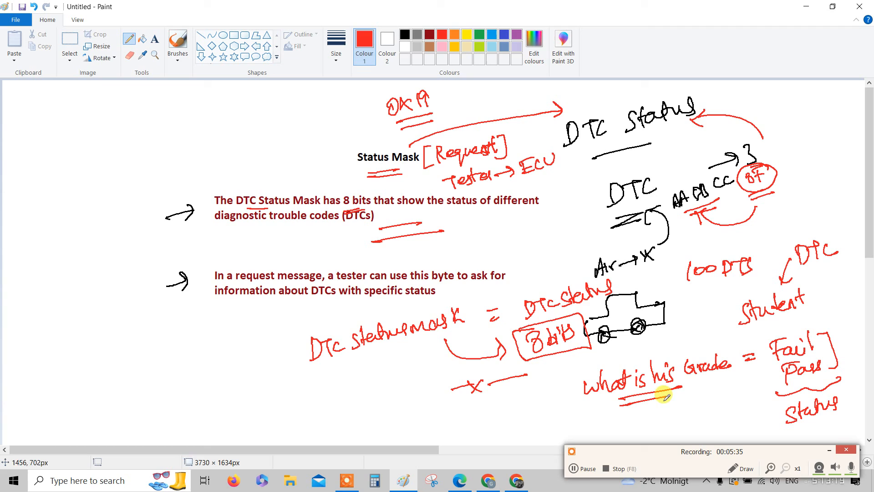
left_click_drag(635, 415, 686, 416)
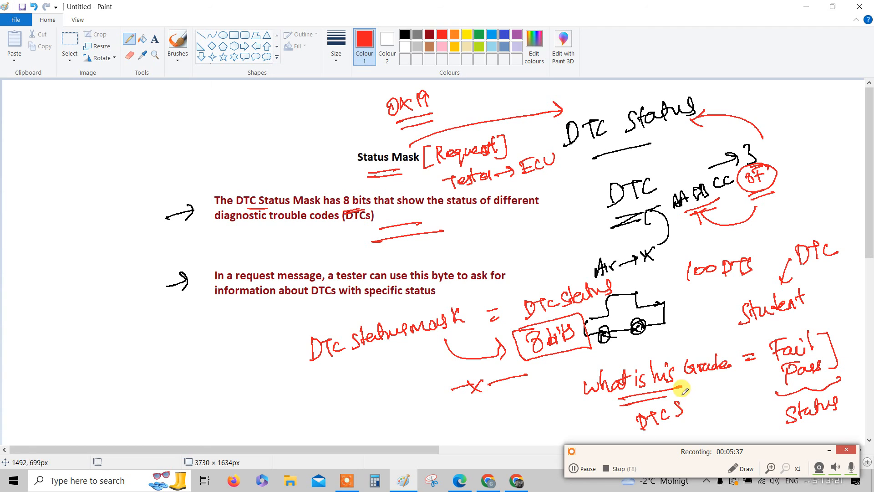
left_click_drag(697, 402, 725, 421)
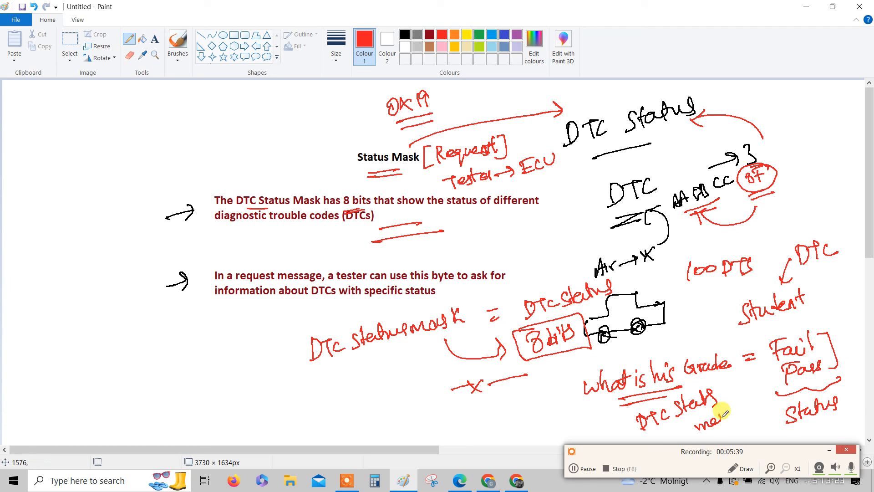